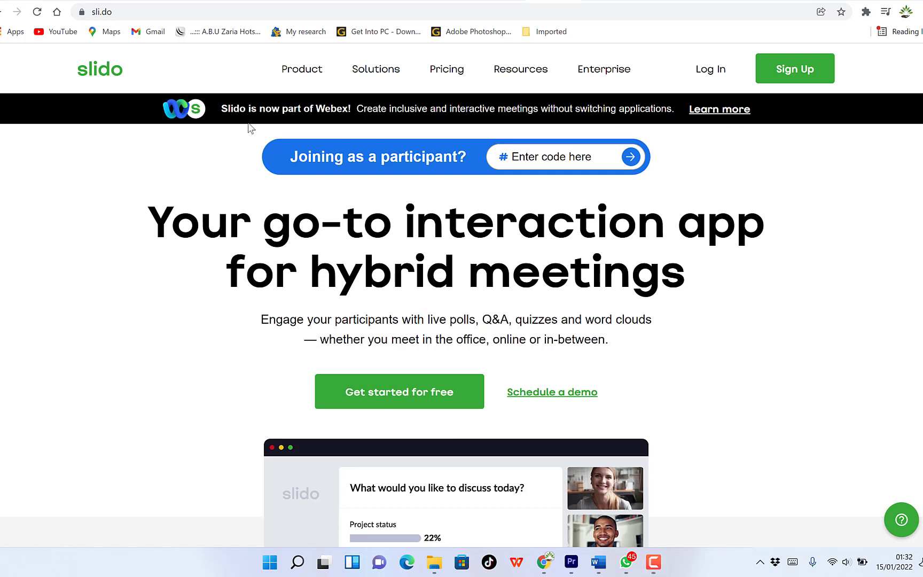
mouse_move(264, 184)
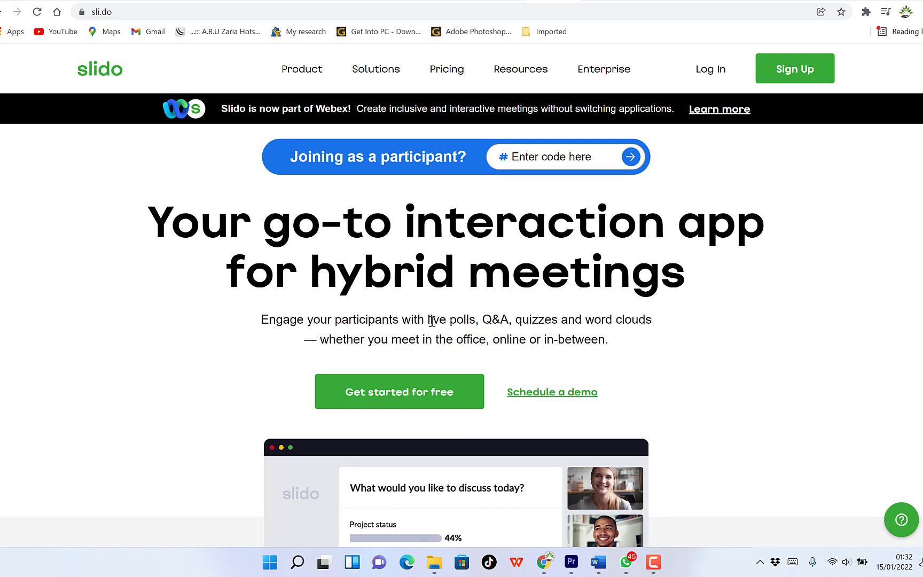
- Browse the Slido landing page and sign up for a free host account with Google
scroll("down", 3)
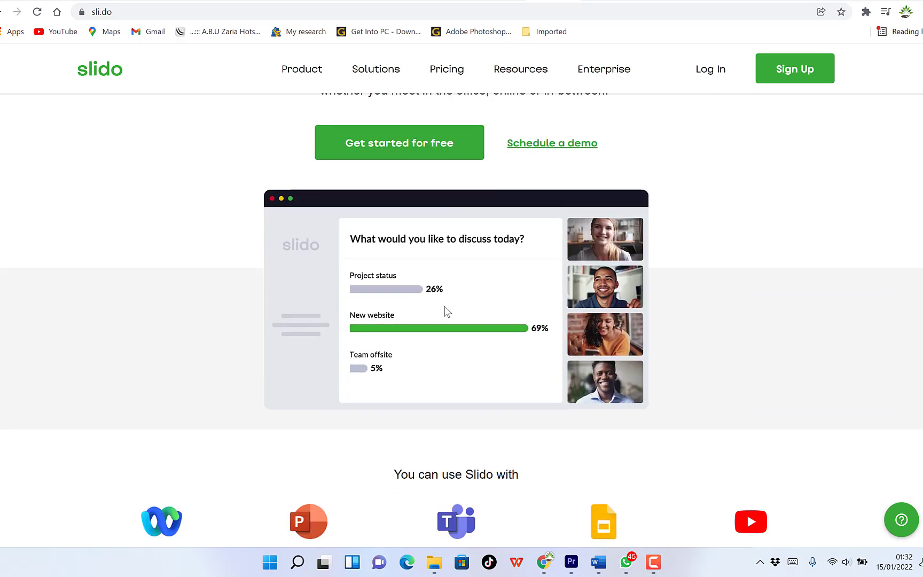
scroll("down", 3)
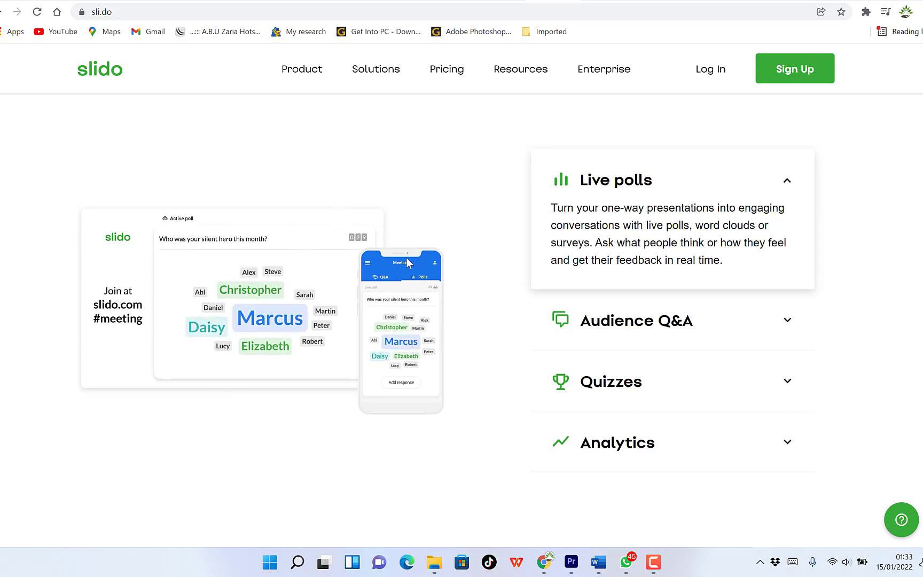
scroll("down", 3)
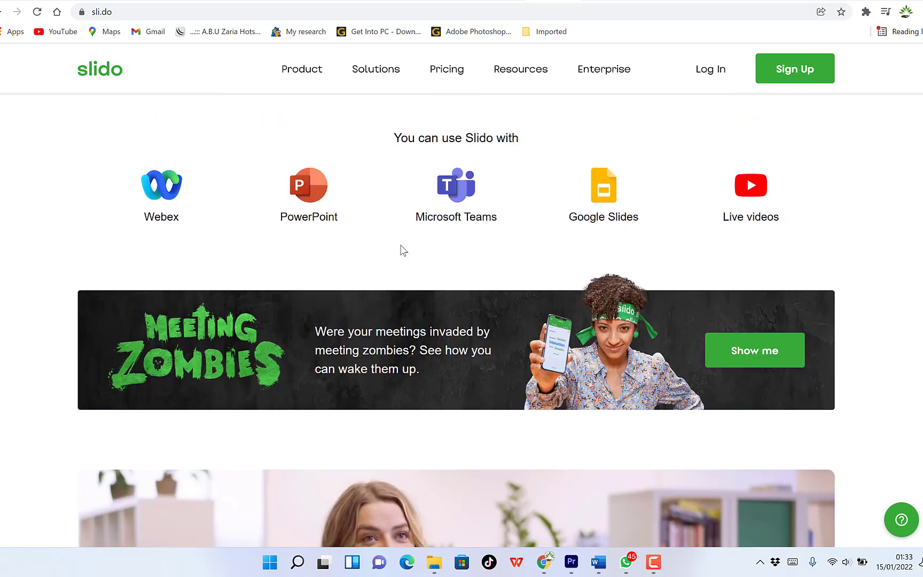
scroll("up", 3)
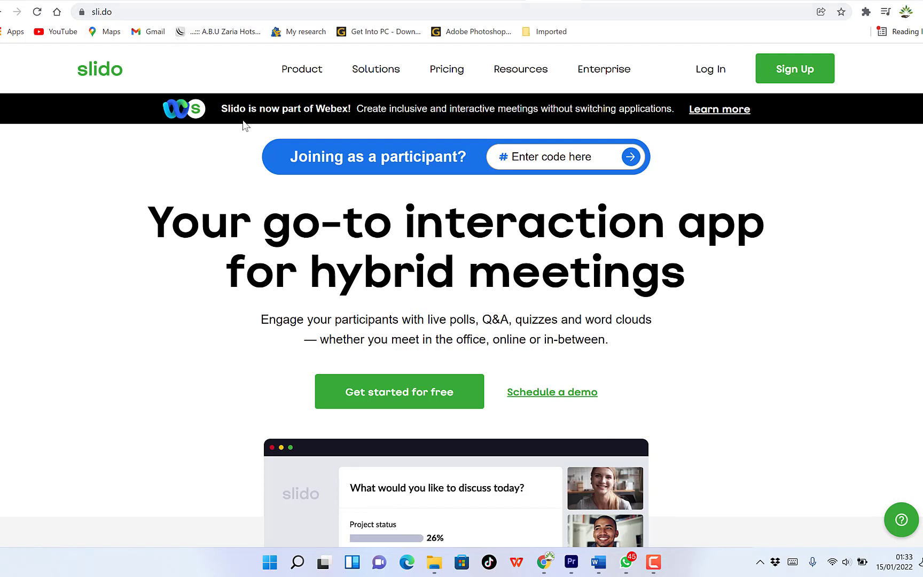
mouse_move(125, 14)
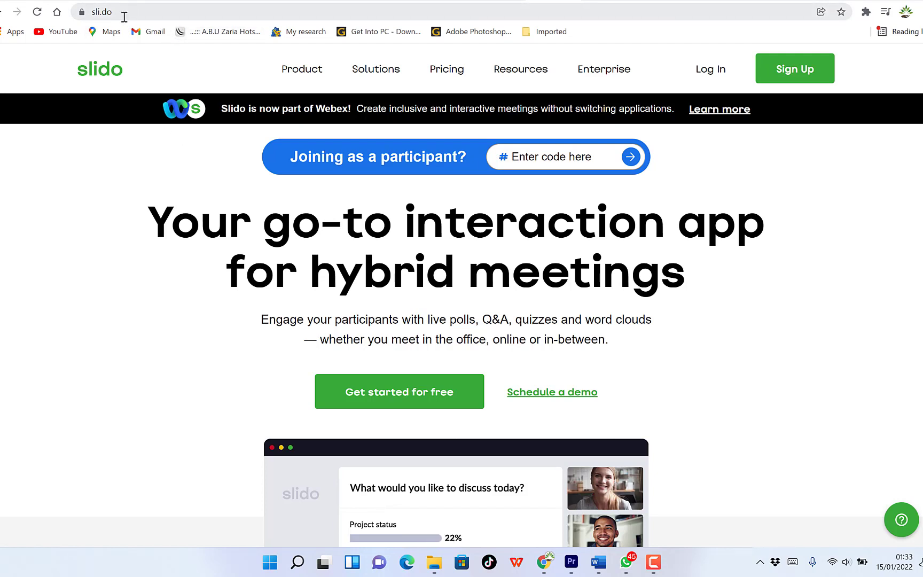
mouse_move(227, 166)
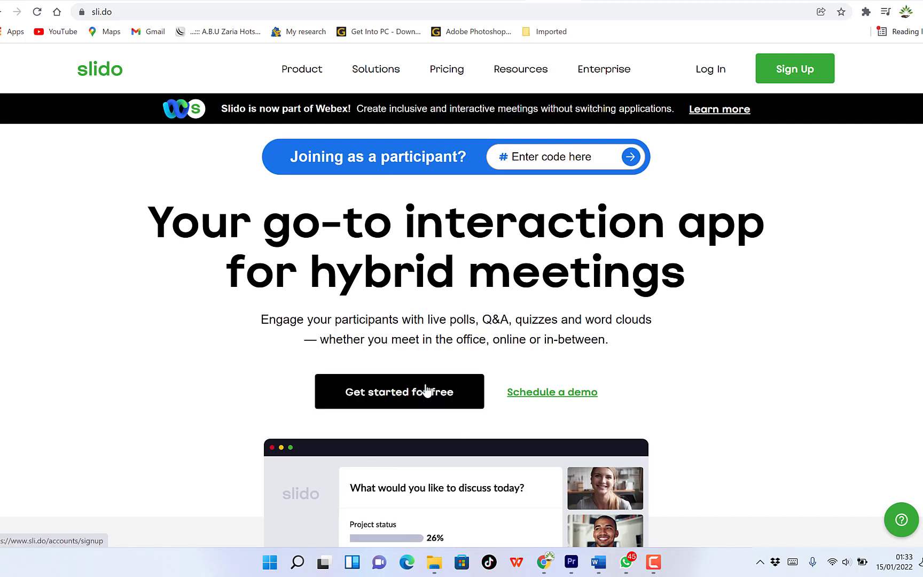
left_click(399, 391)
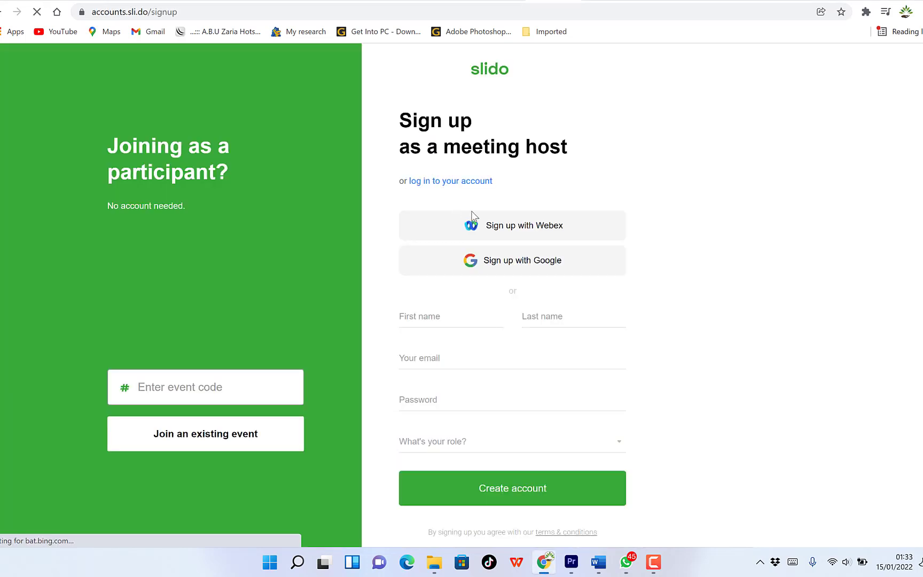
mouse_move(550, 233)
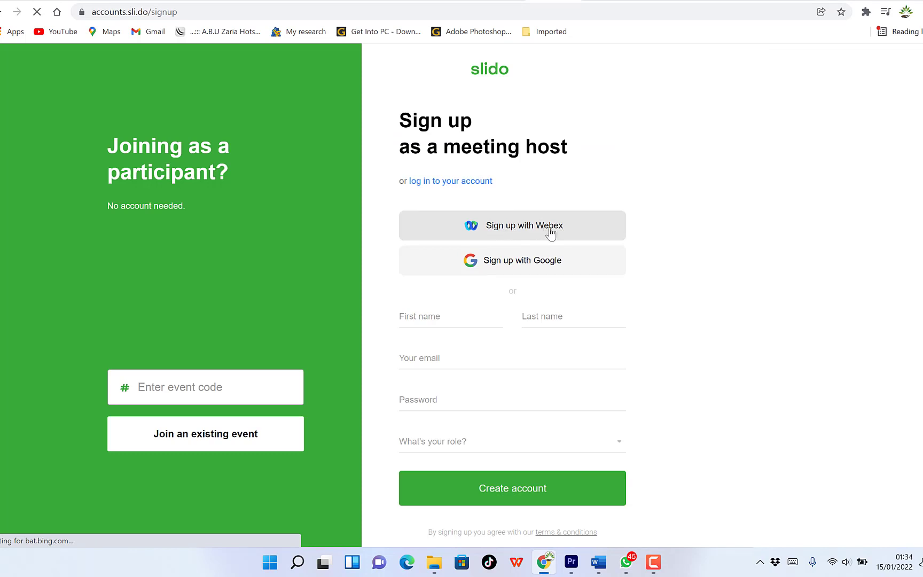
mouse_move(538, 264)
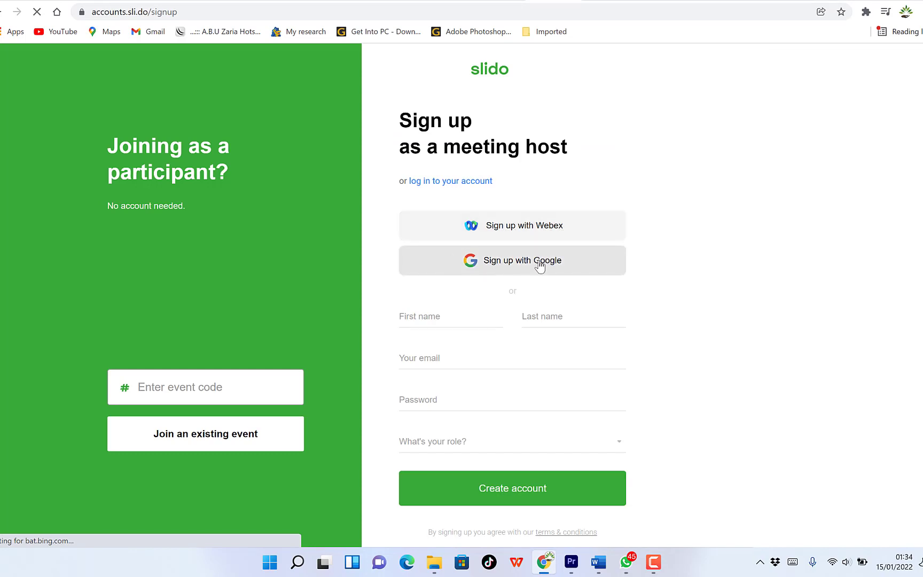
mouse_move(505, 318)
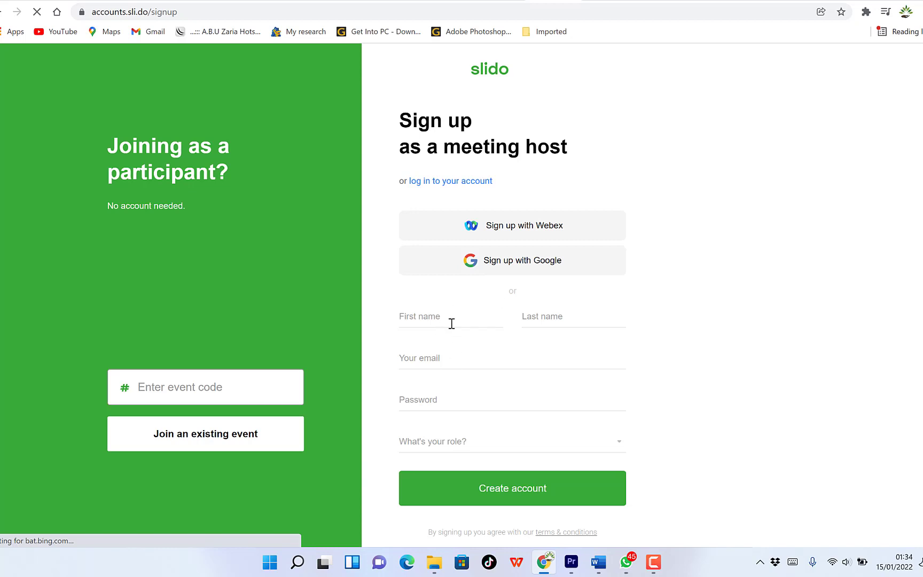
mouse_move(506, 437)
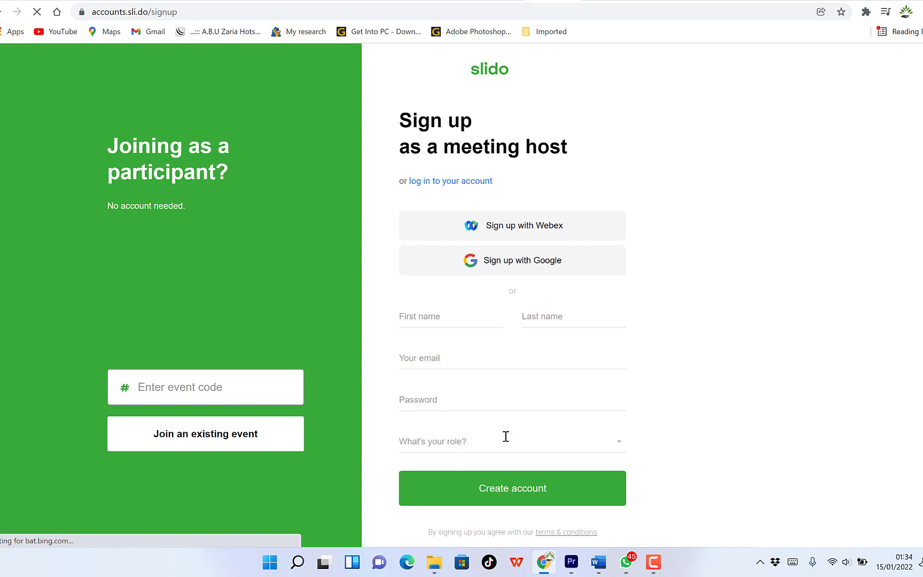
mouse_move(438, 420)
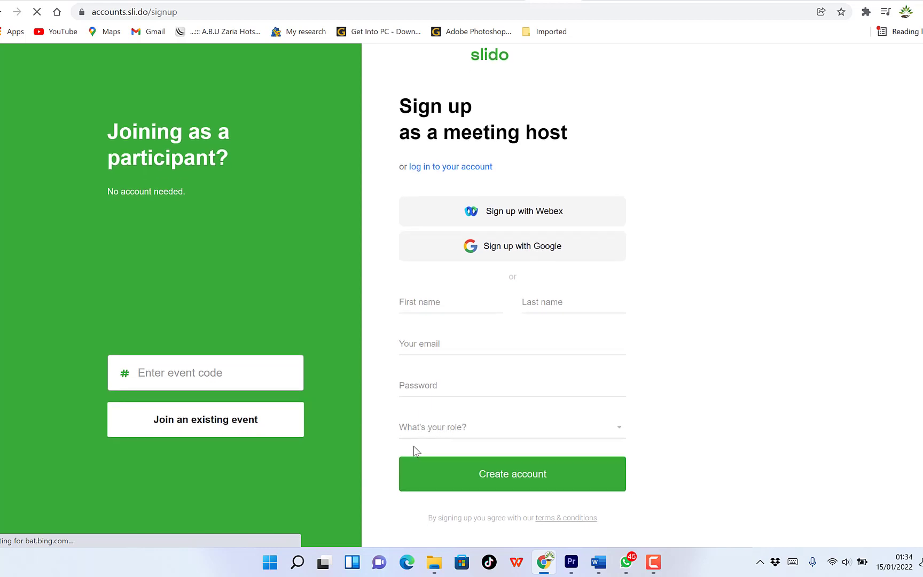
mouse_move(338, 355)
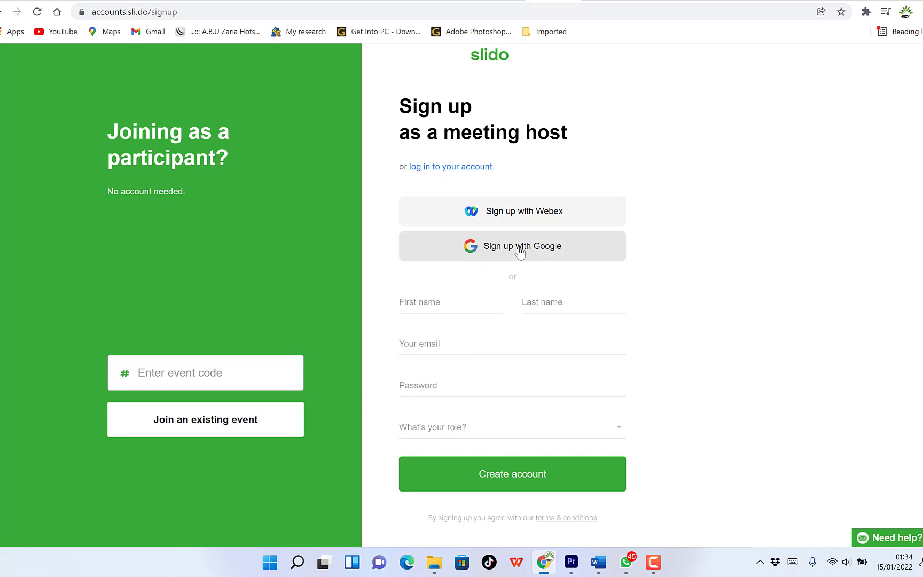
left_click(519, 250)
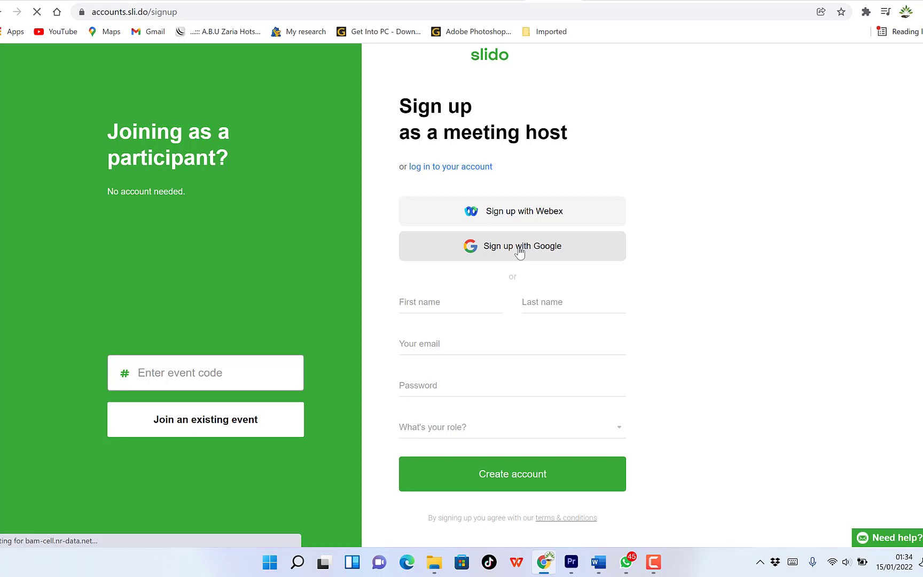
left_click(513, 247)
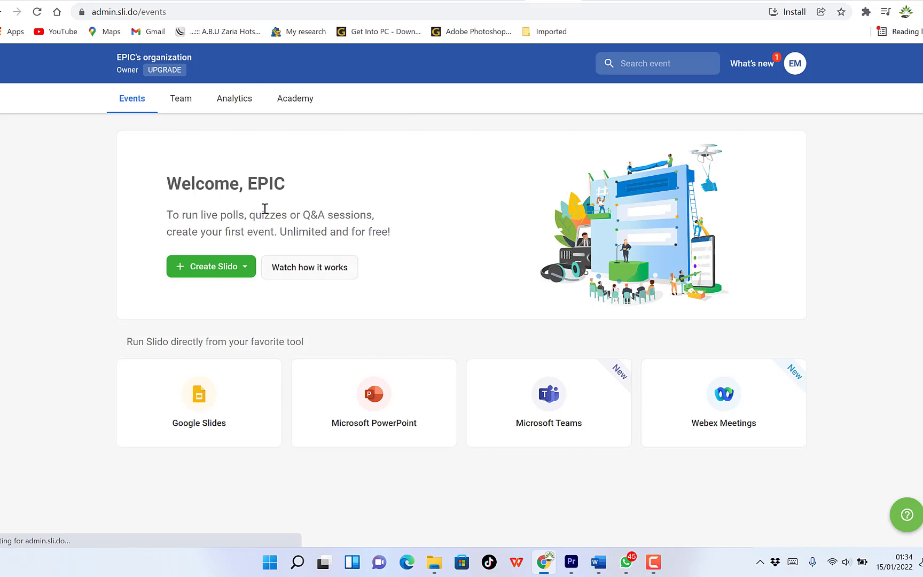
mouse_move(324, 231)
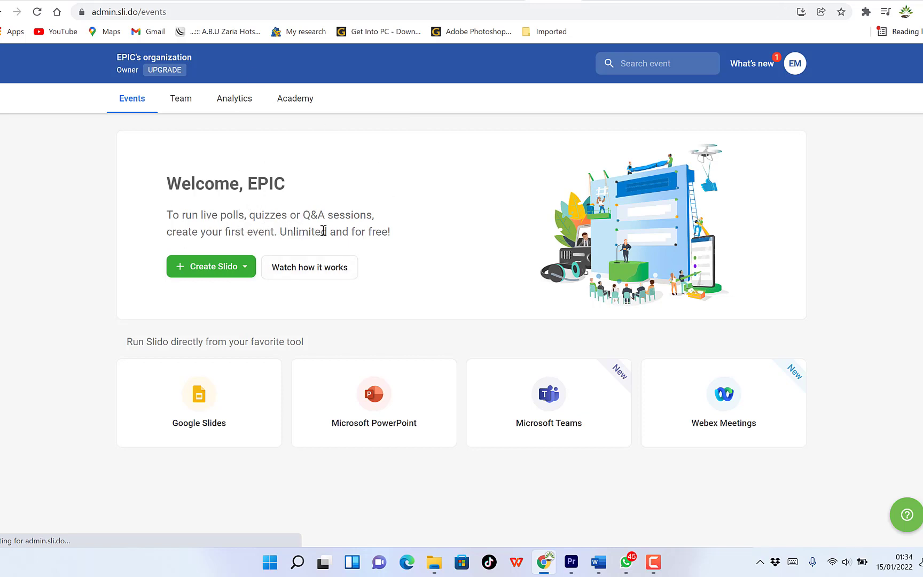
mouse_move(265, 243)
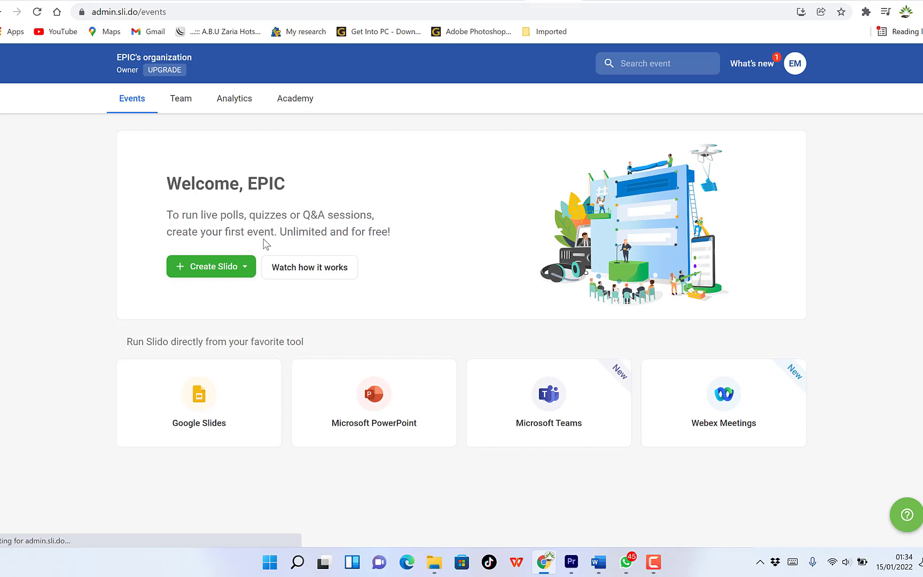
mouse_move(388, 244)
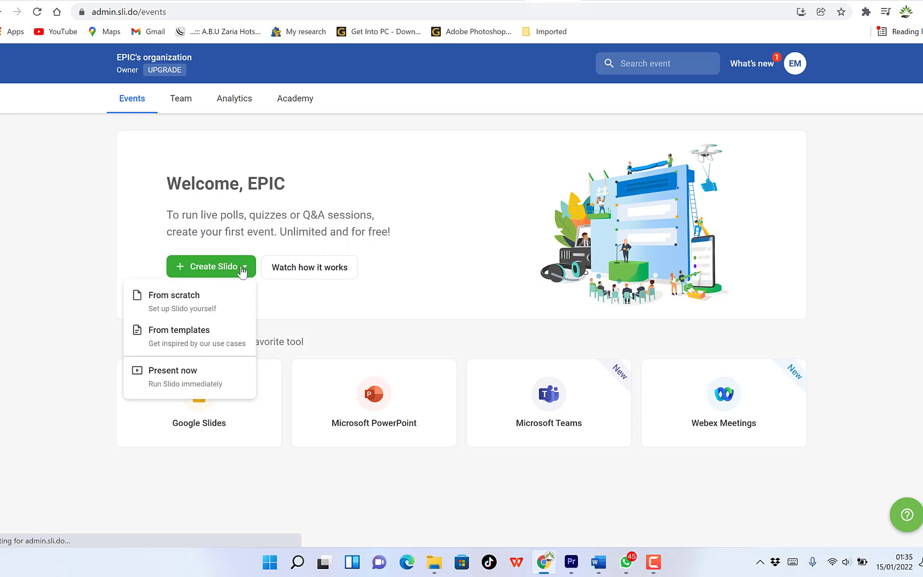
mouse_move(202, 349)
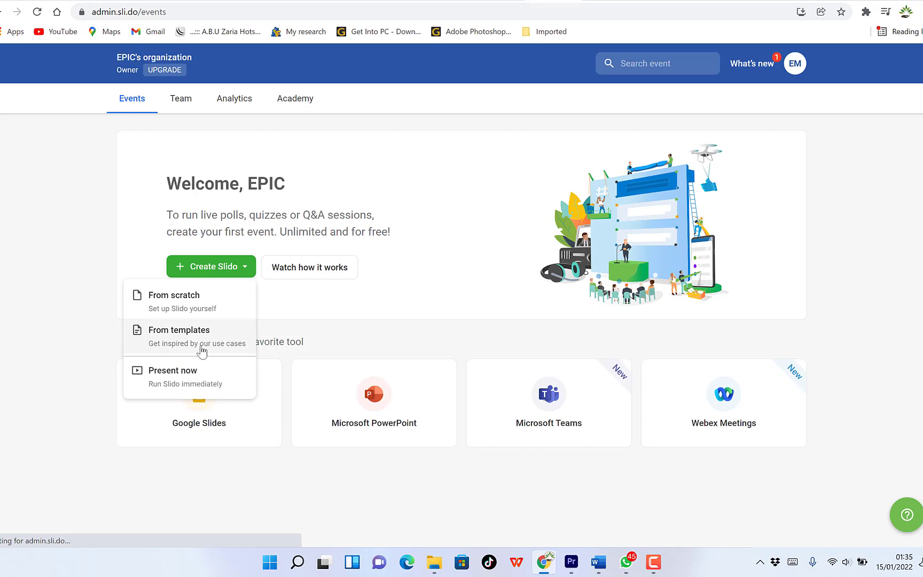
mouse_move(234, 370)
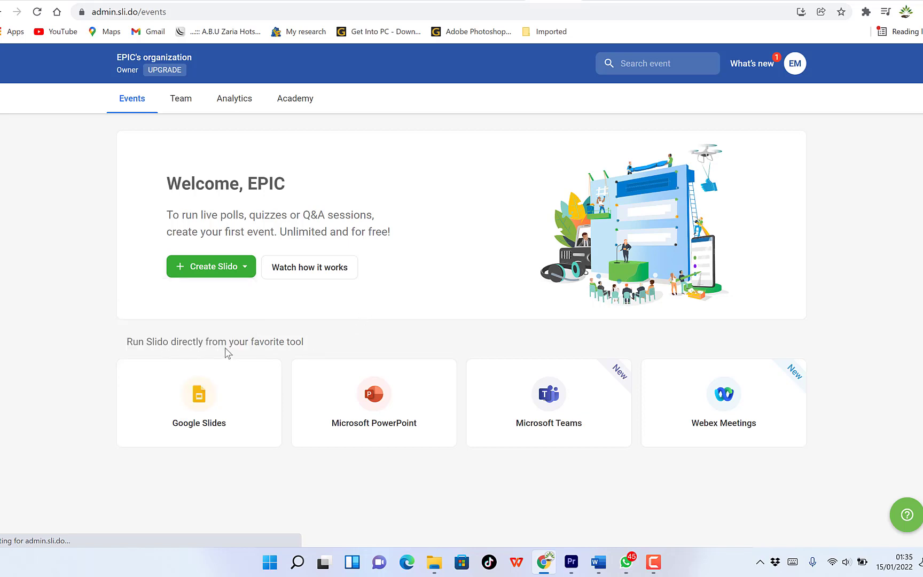
mouse_move(306, 321)
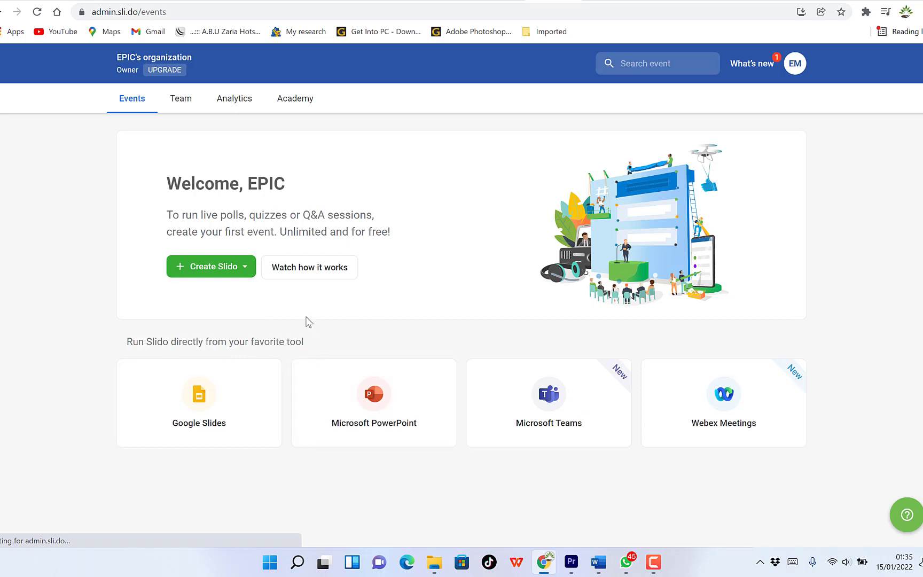
mouse_move(165, 385)
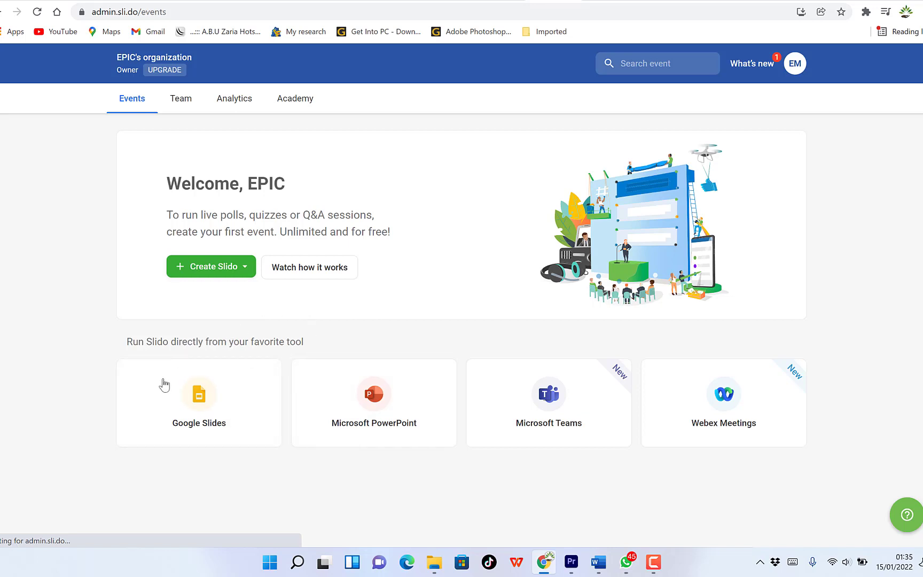
mouse_move(300, 423)
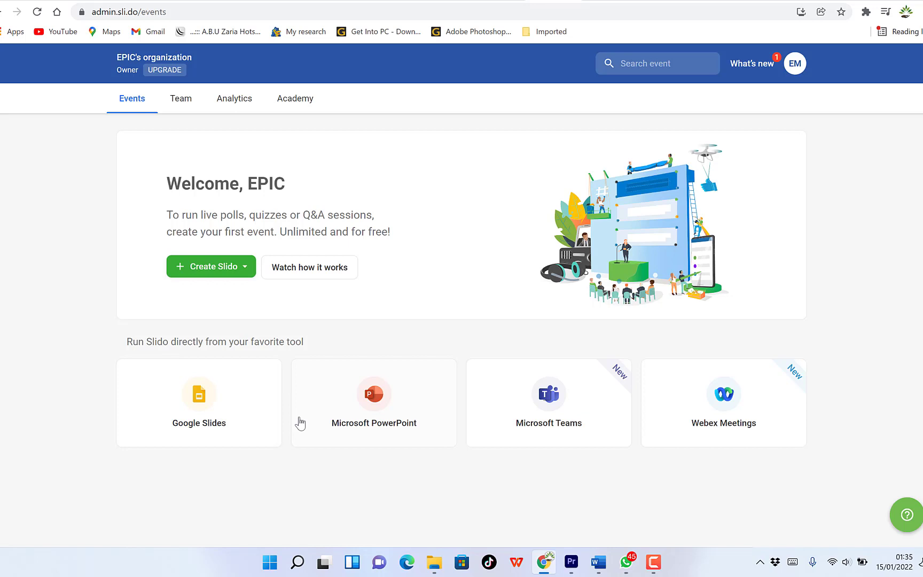
mouse_move(230, 314)
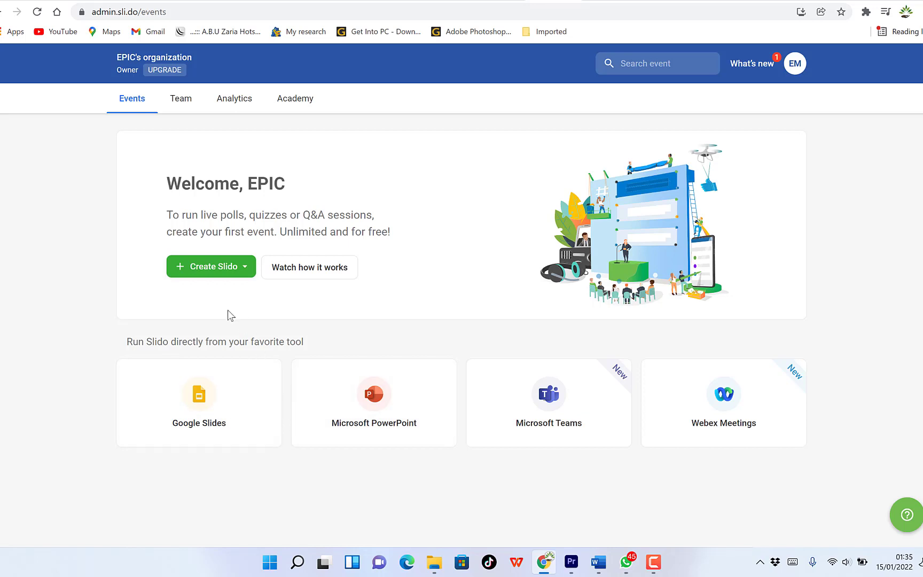
mouse_move(643, 445)
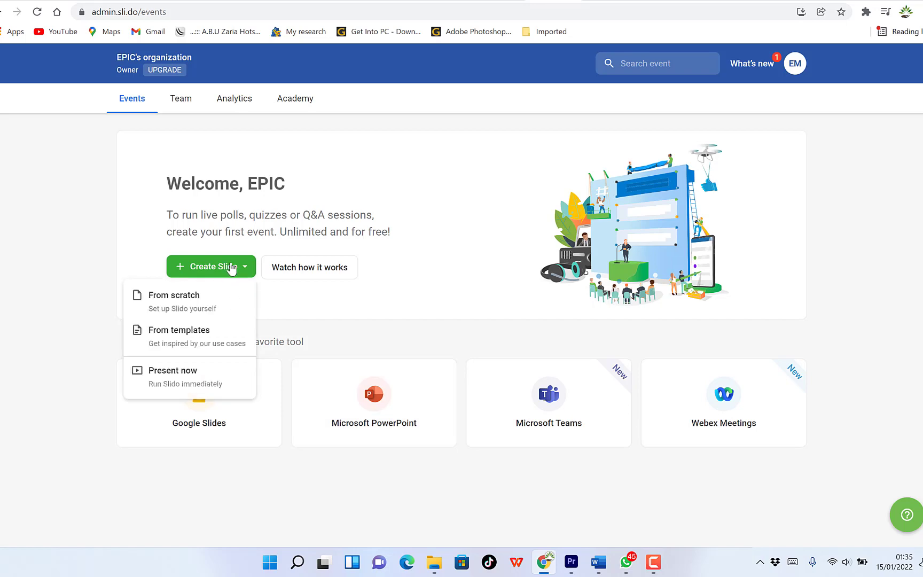
mouse_move(191, 339)
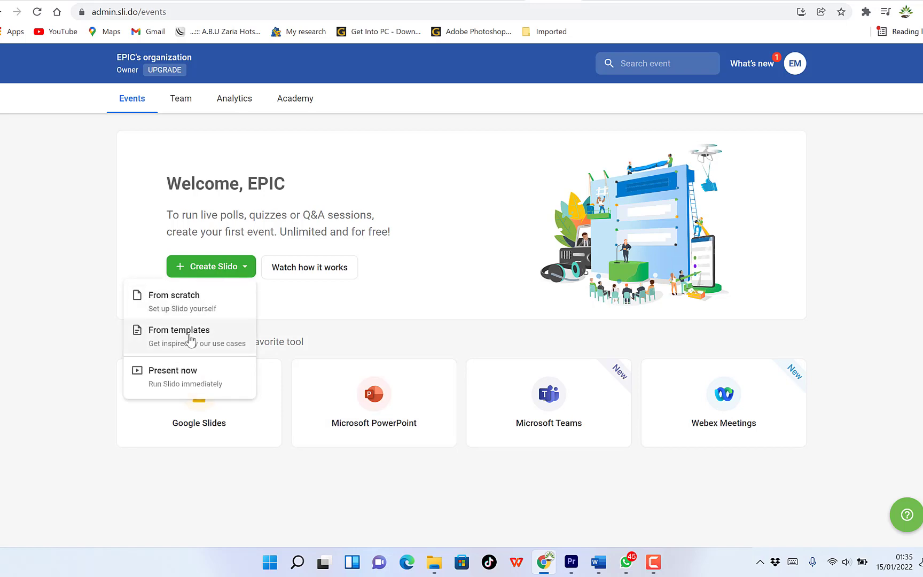
- Preview the Team Meeting, Training, Online lecture and Retrospective templates, then cancel the template browser
left_click(179, 330)
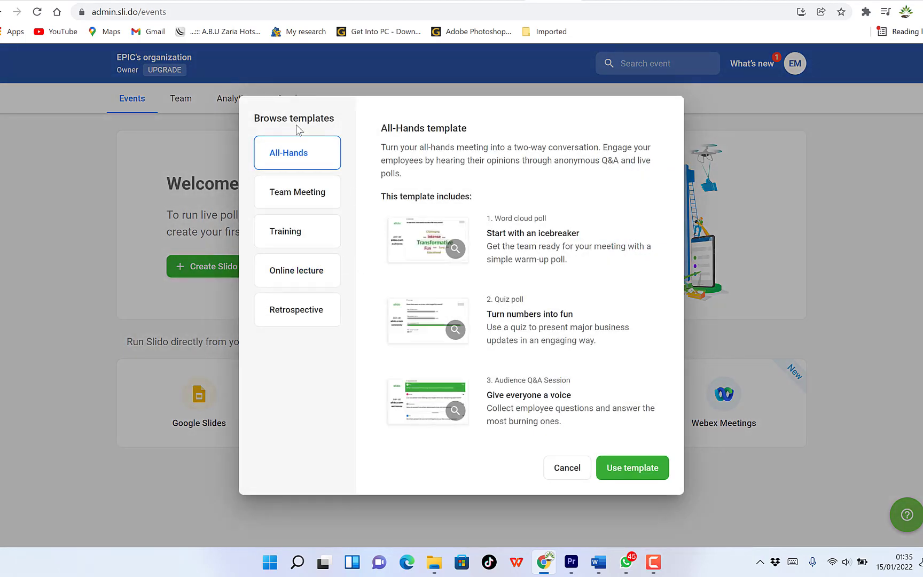
left_click(455, 411)
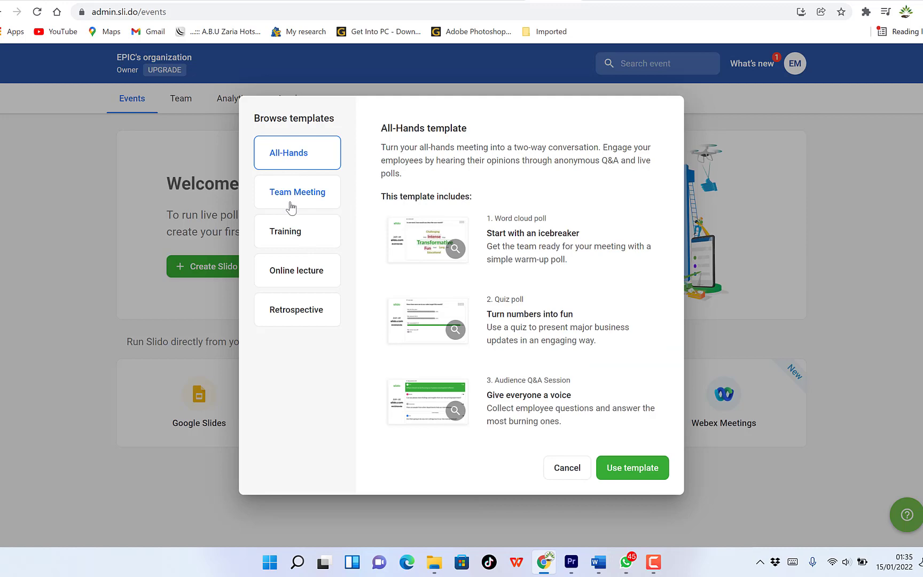
left_click(297, 192)
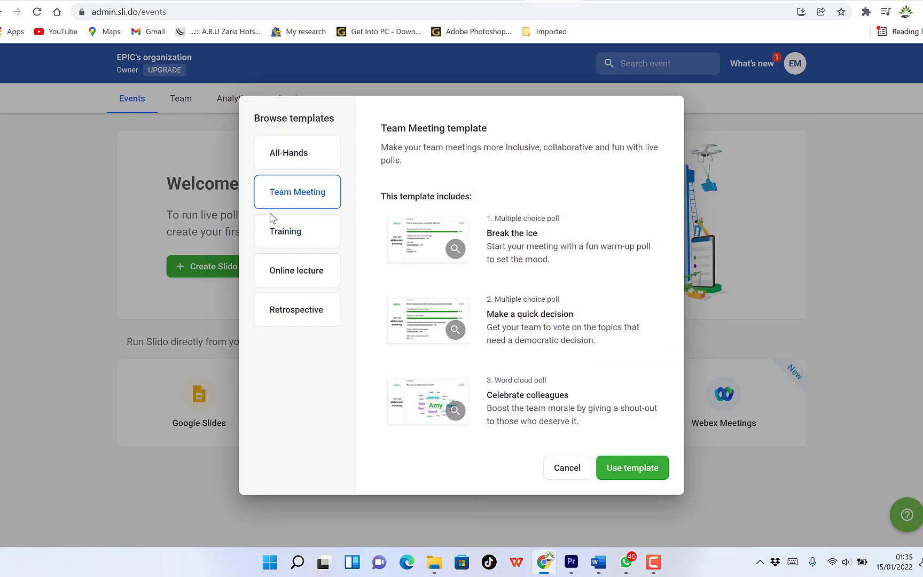
left_click(297, 231)
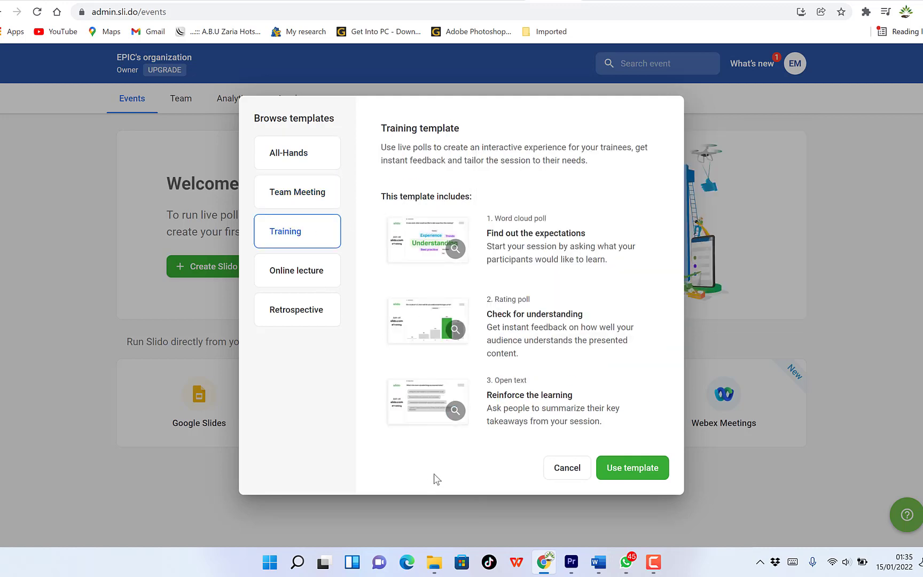
left_click(296, 270)
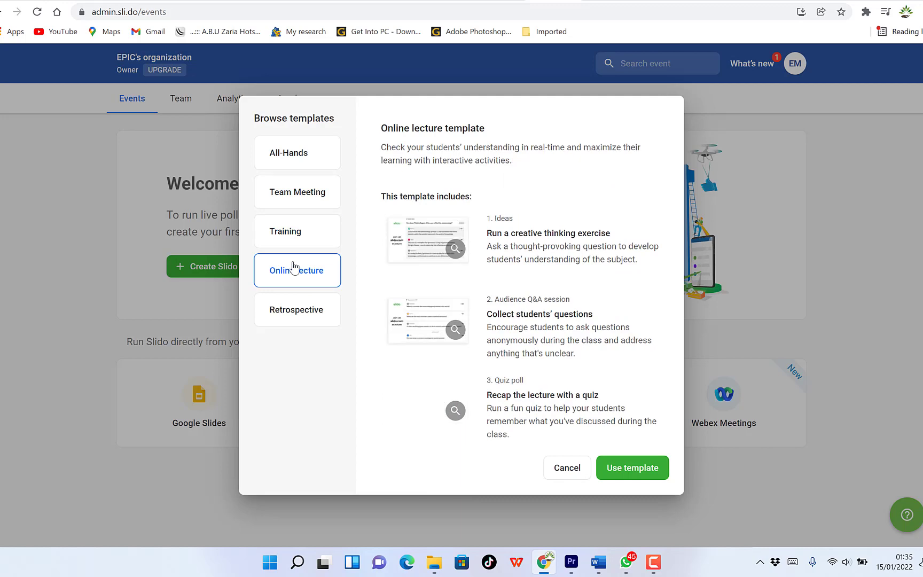
left_click(297, 309)
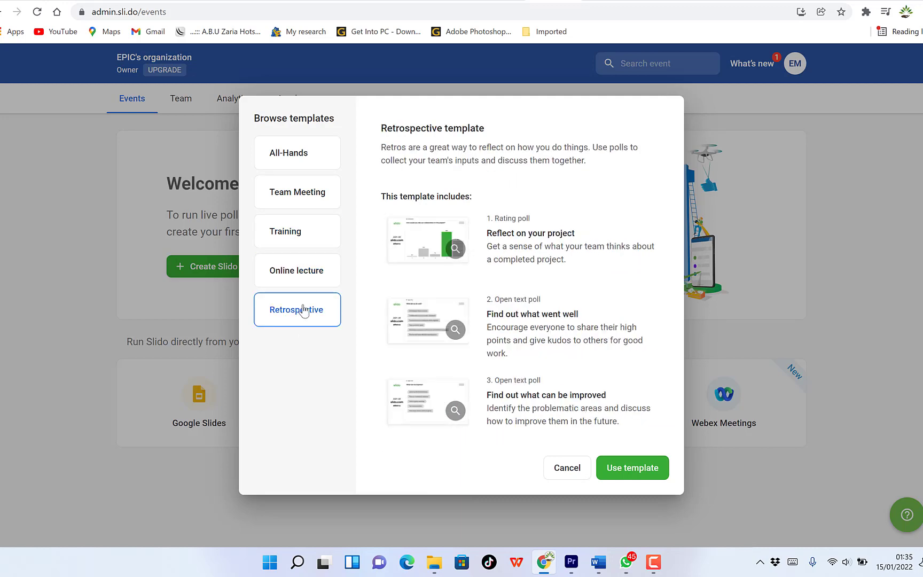
mouse_move(363, 220)
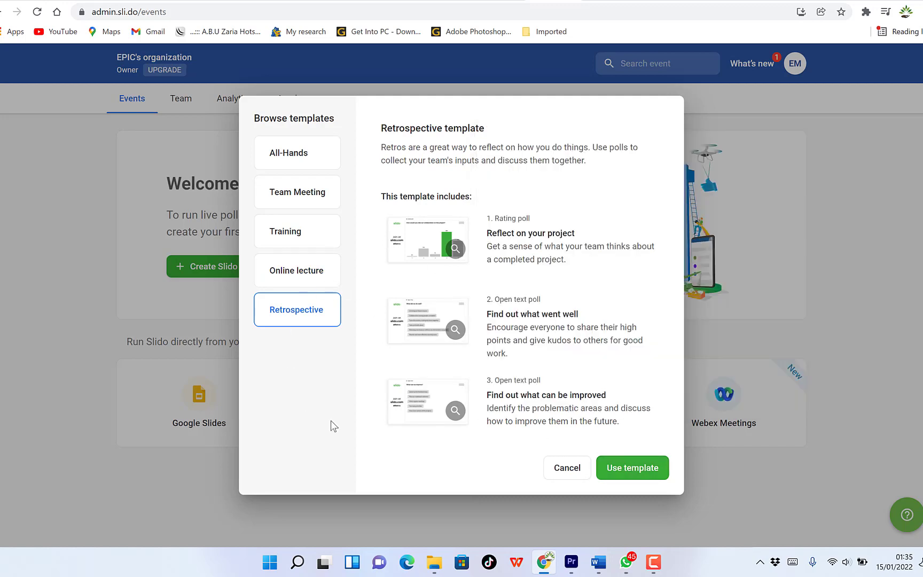
left_click(567, 467)
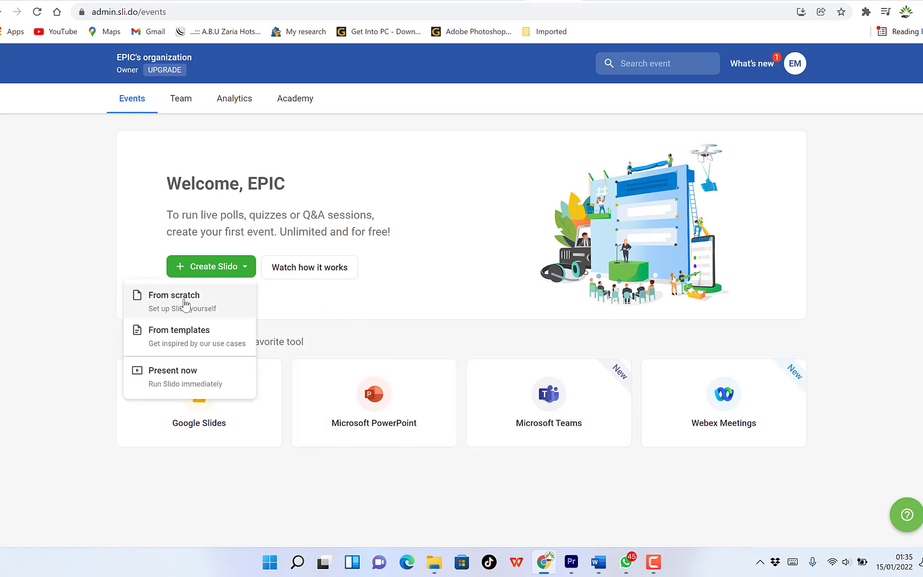
- Create event 'Demo 1' from scratch ending January 15, with edited code and one collaborator
left_click(174, 295)
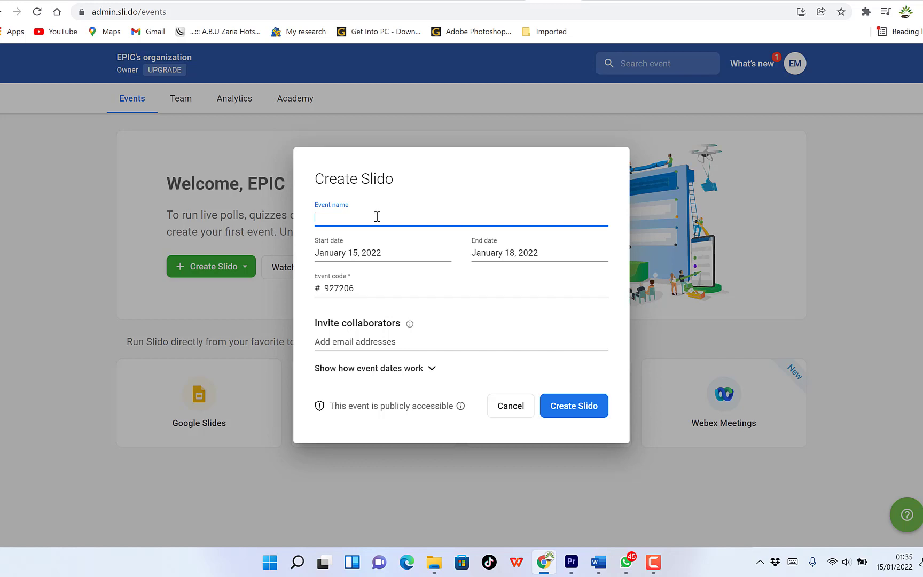
type("D")
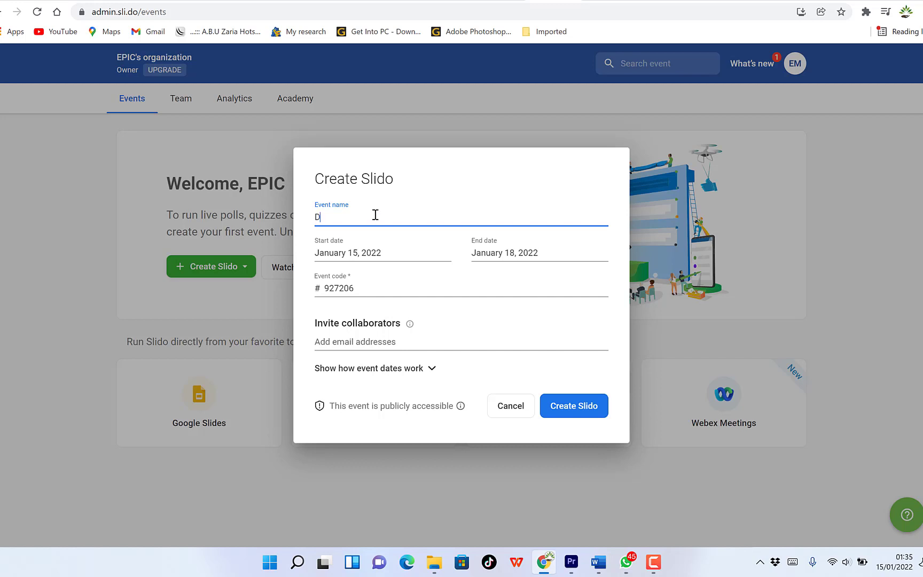
type("emo 1")
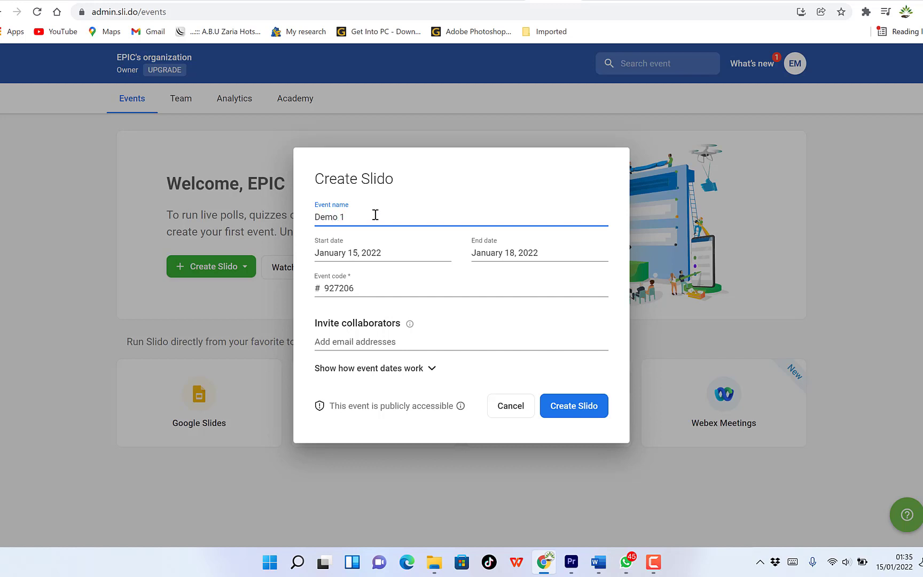
mouse_move(394, 249)
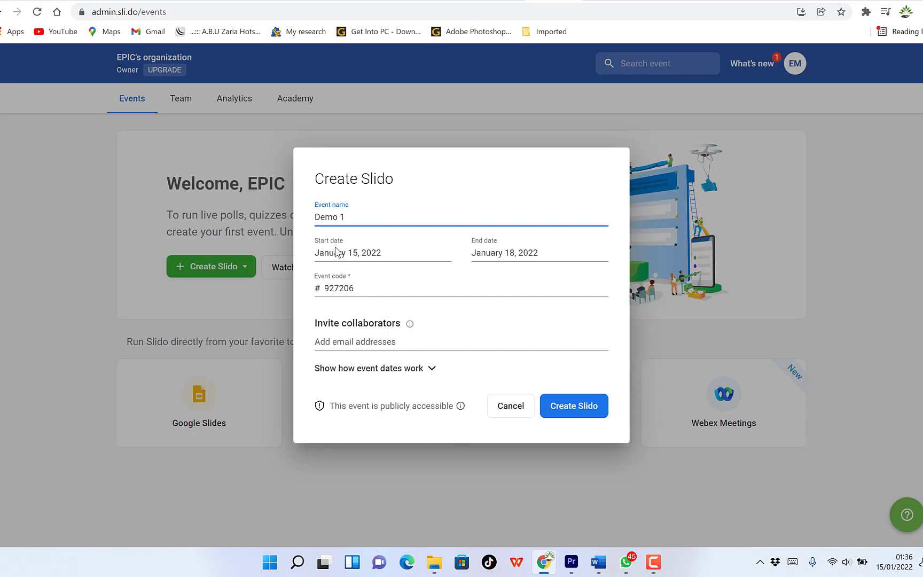
left_click(348, 253)
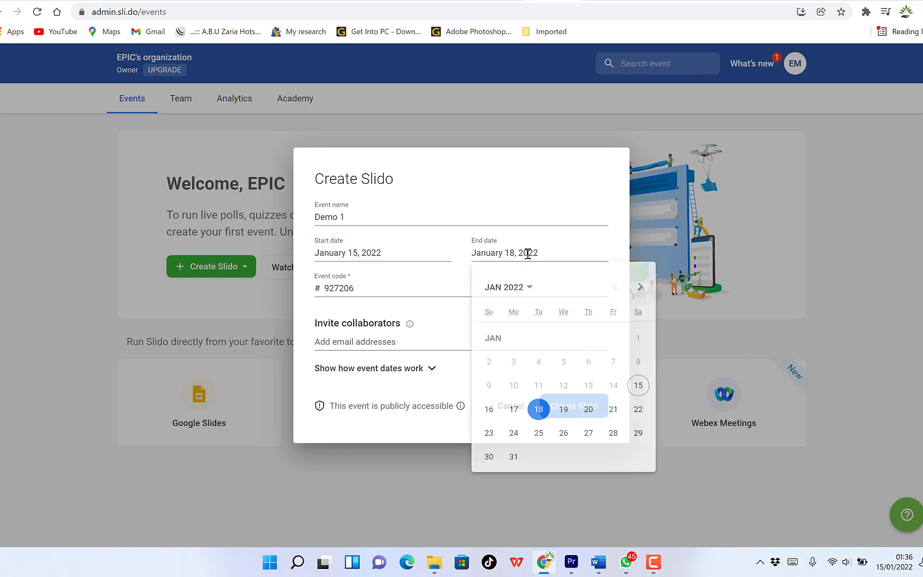
left_click(638, 391)
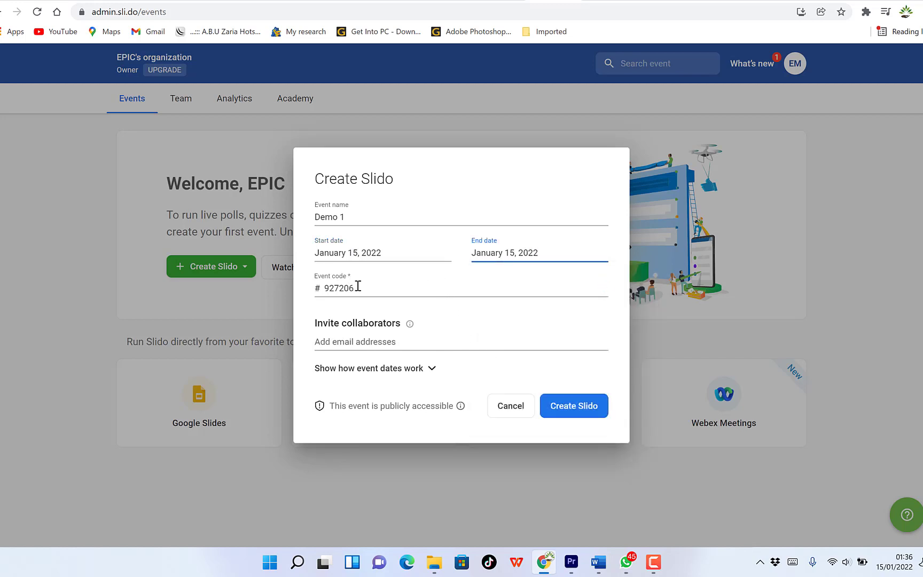
left_click(369, 288)
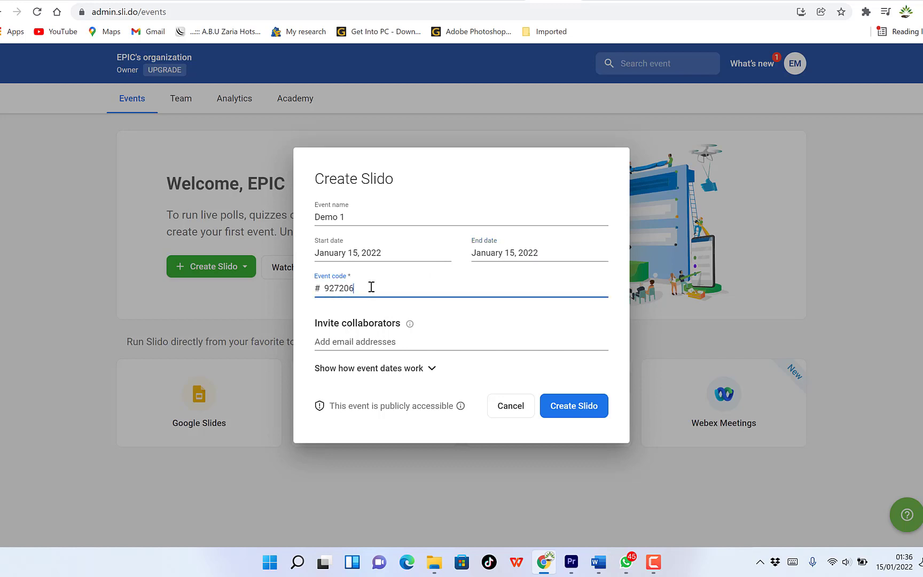
mouse_move(374, 290)
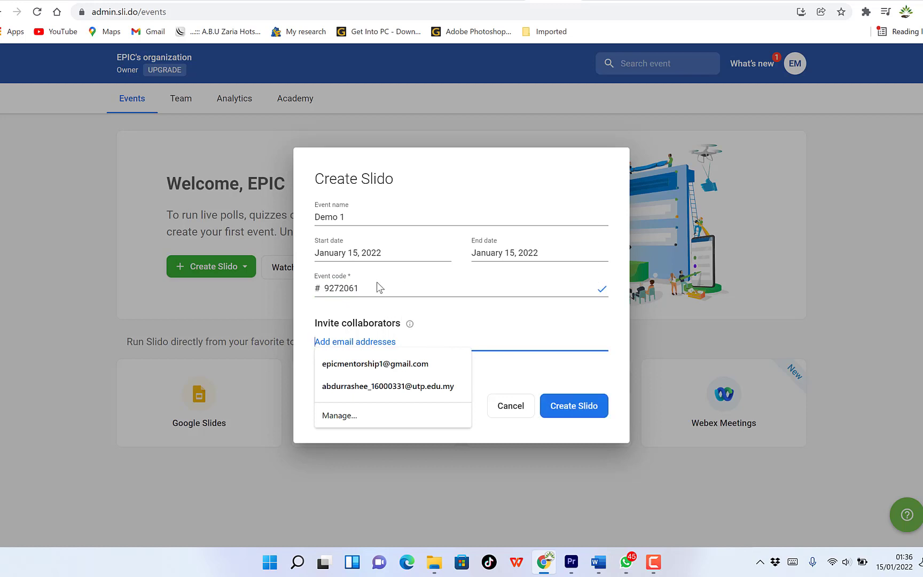
mouse_move(383, 283)
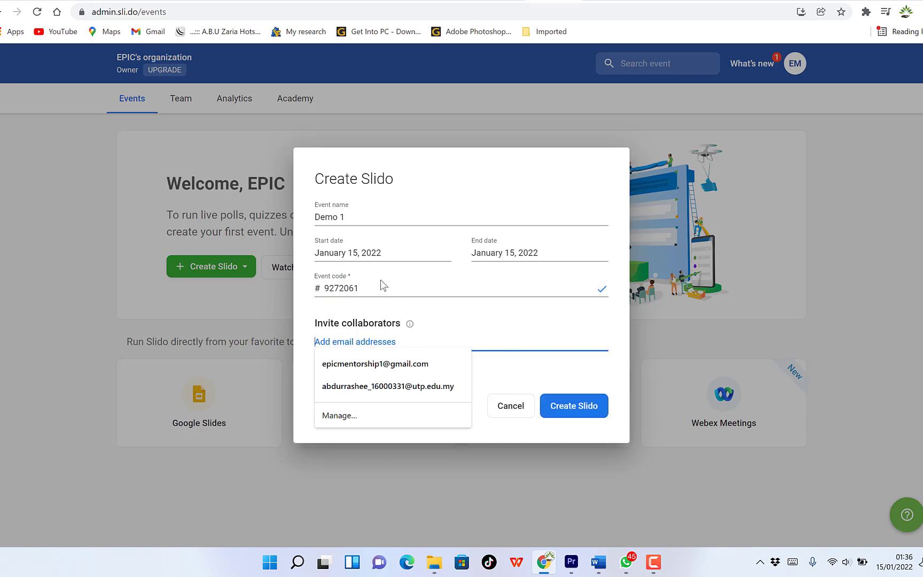
left_click(375, 364)
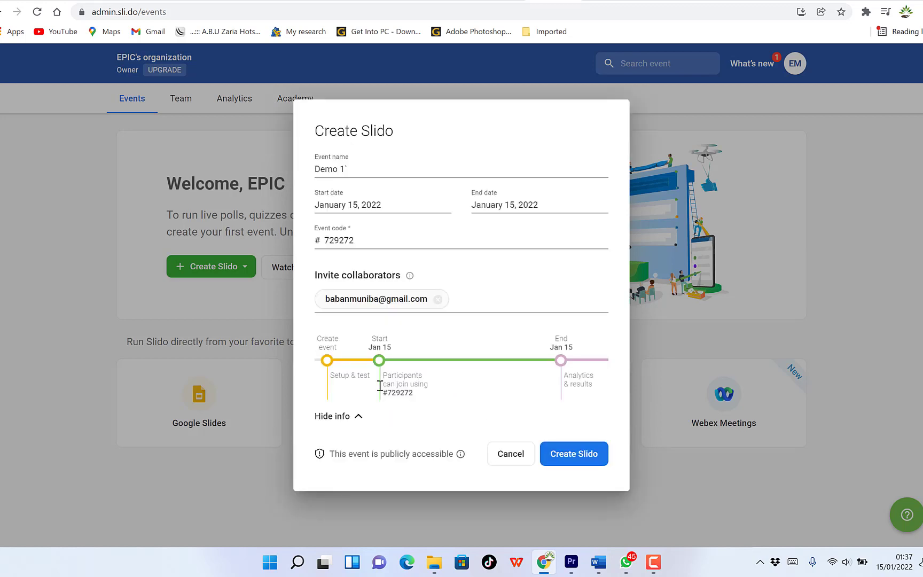
mouse_move(340, 372)
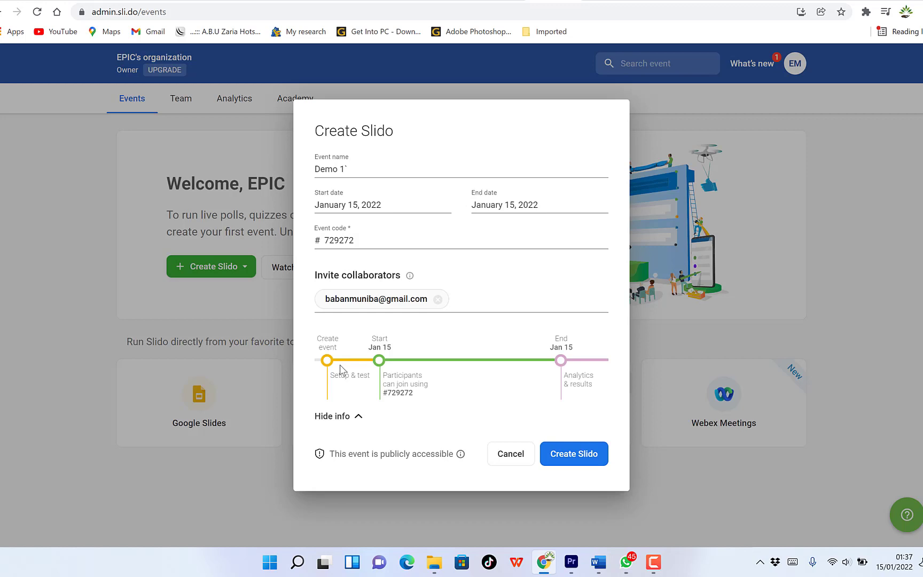
mouse_move(416, 363)
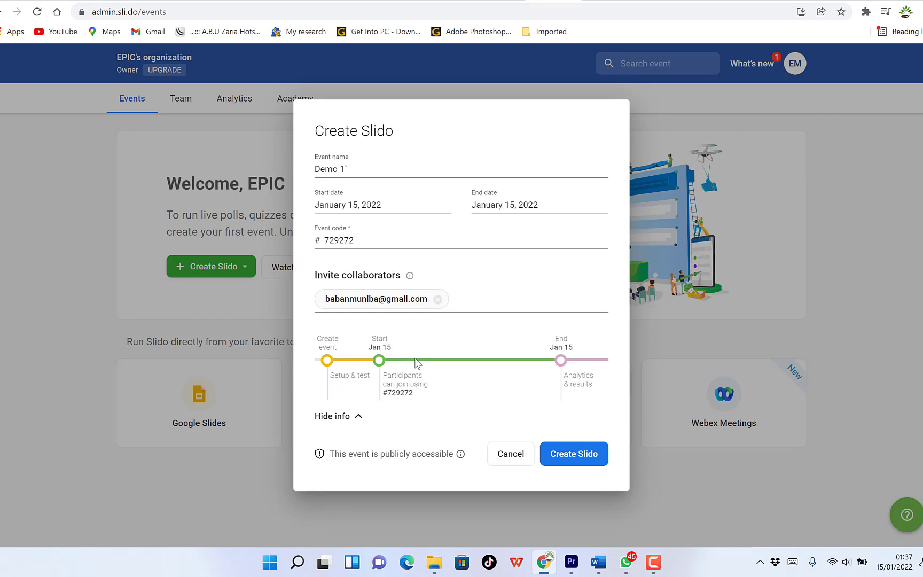
mouse_move(616, 350)
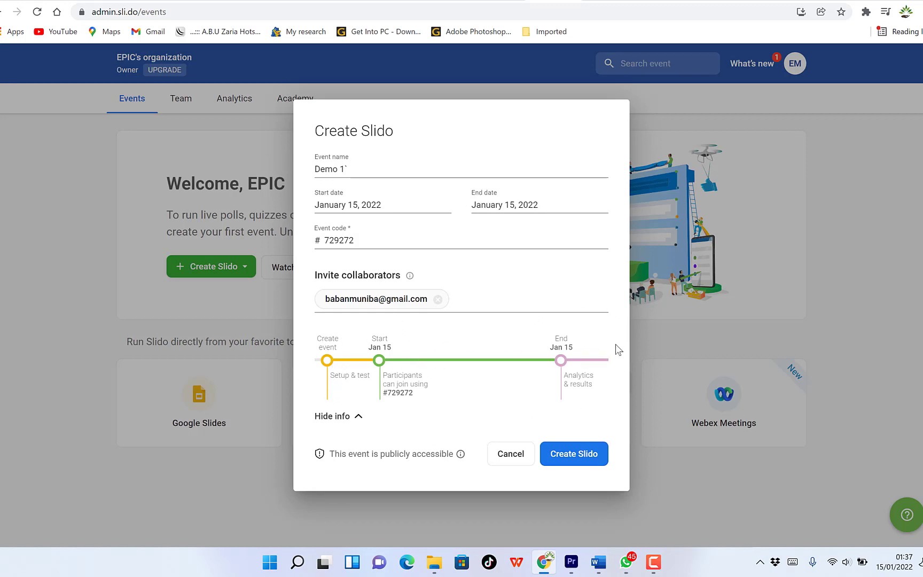
mouse_move(490, 368)
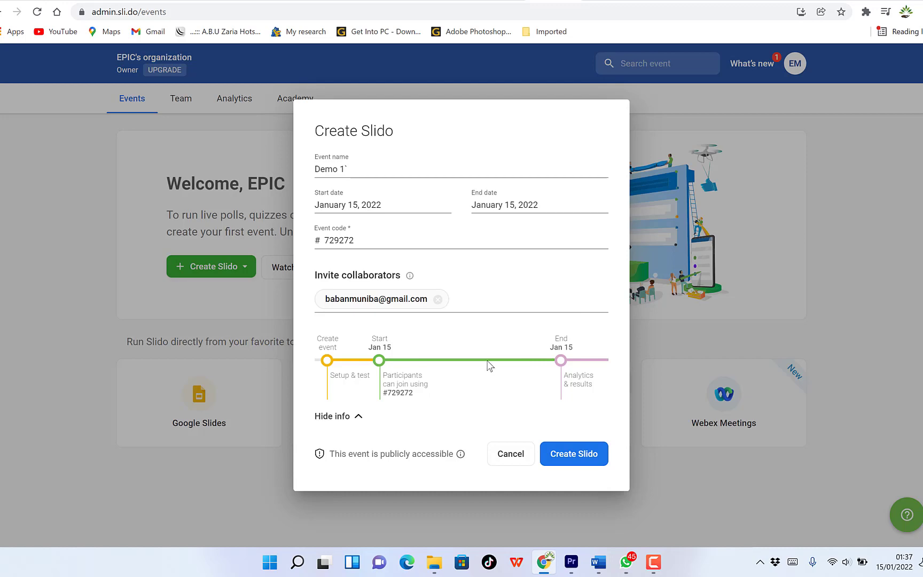
left_click(574, 453)
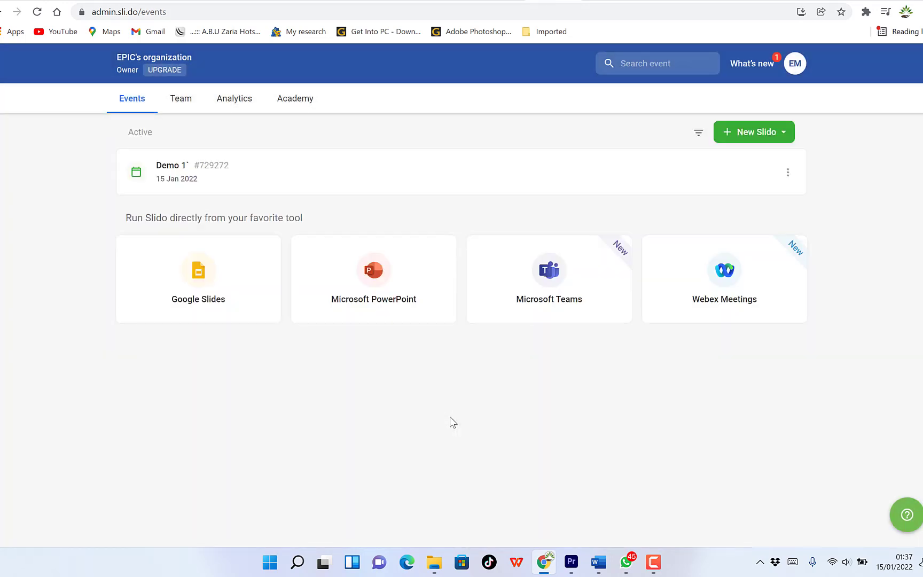
- Open the Demo 1 event and click Get started on the welcome dialog
left_click(171, 165)
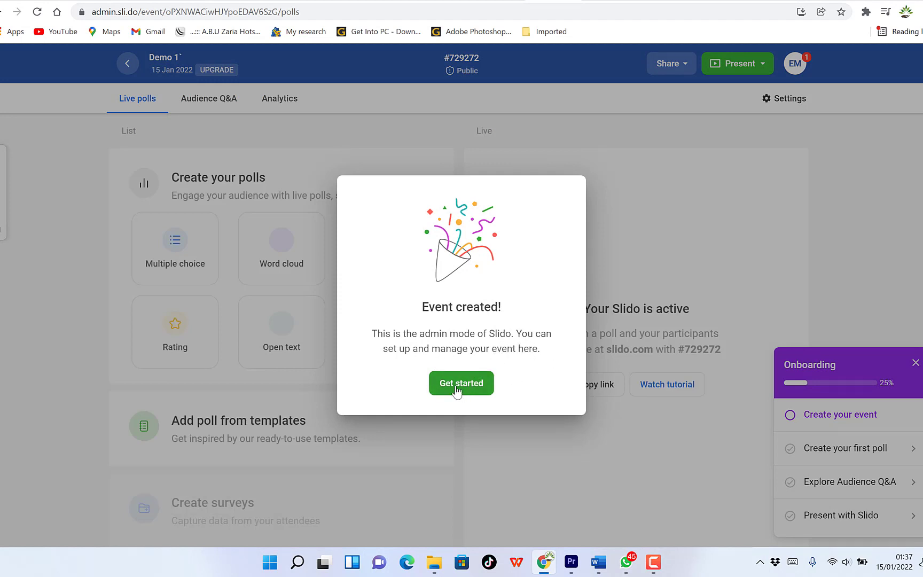
left_click(461, 383)
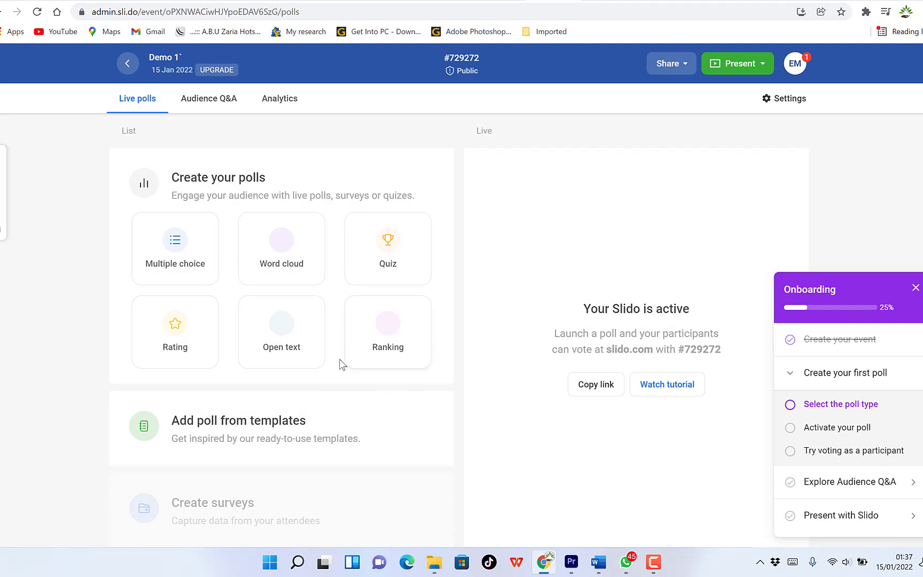
mouse_move(227, 227)
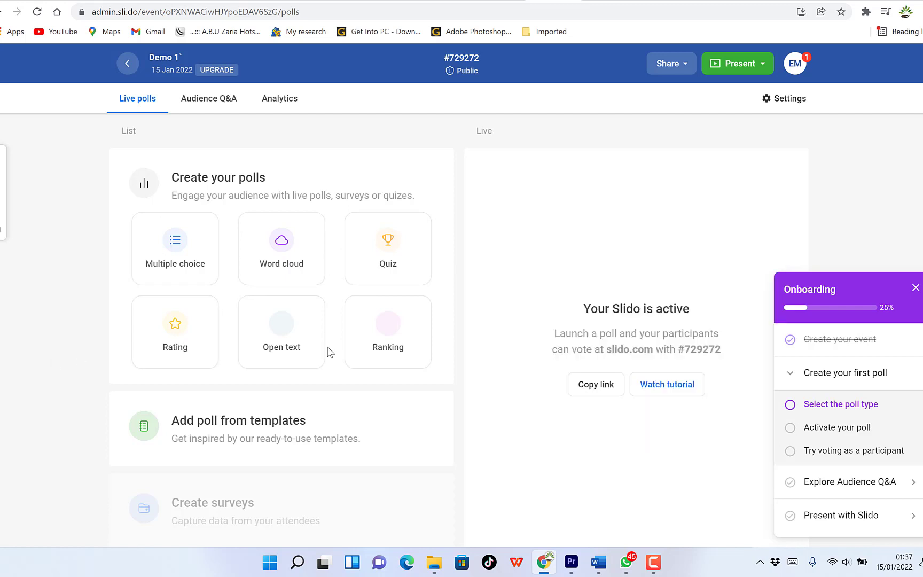
mouse_move(258, 446)
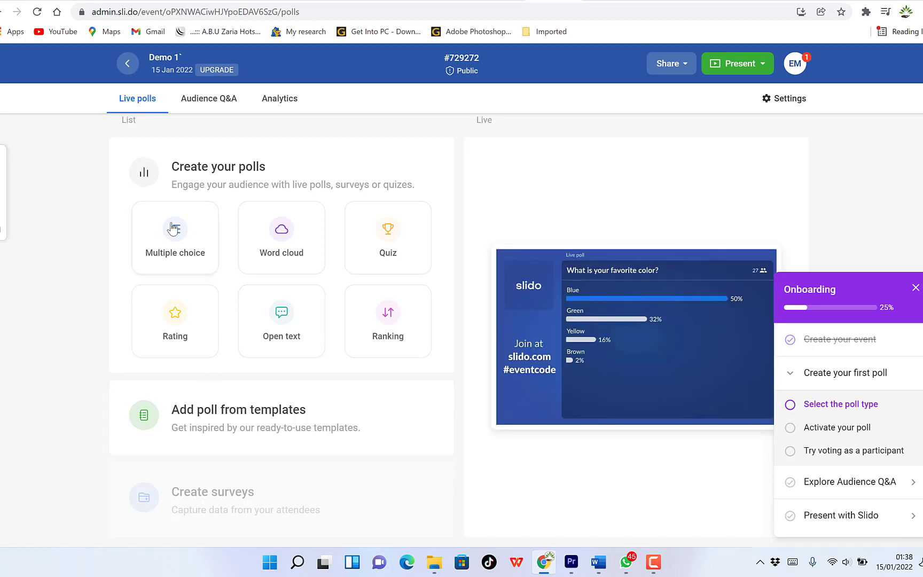
- Start a multiple-choice poll 'The sum of 3 and 3 is' with options 9, 4, 6, 2
left_click(174, 229)
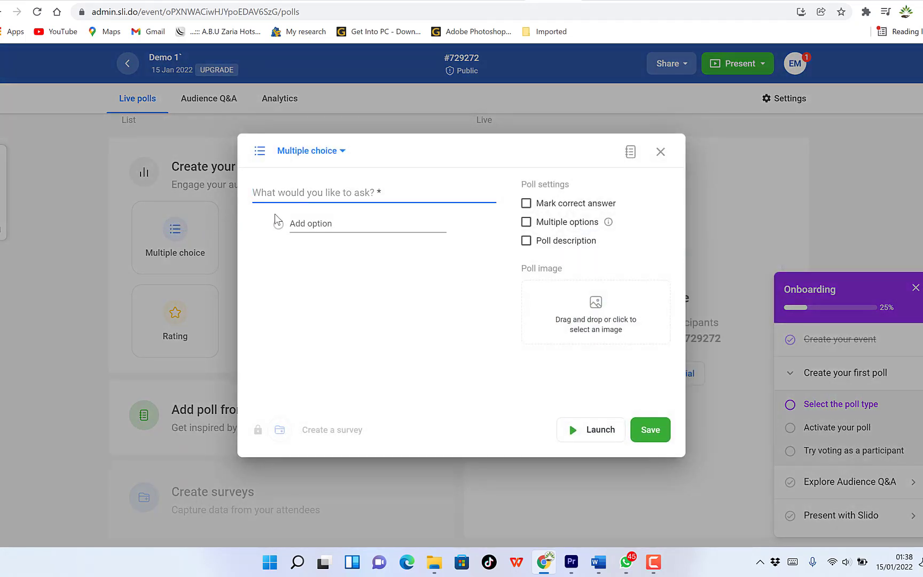
type("The sum of 3 and 3 is")
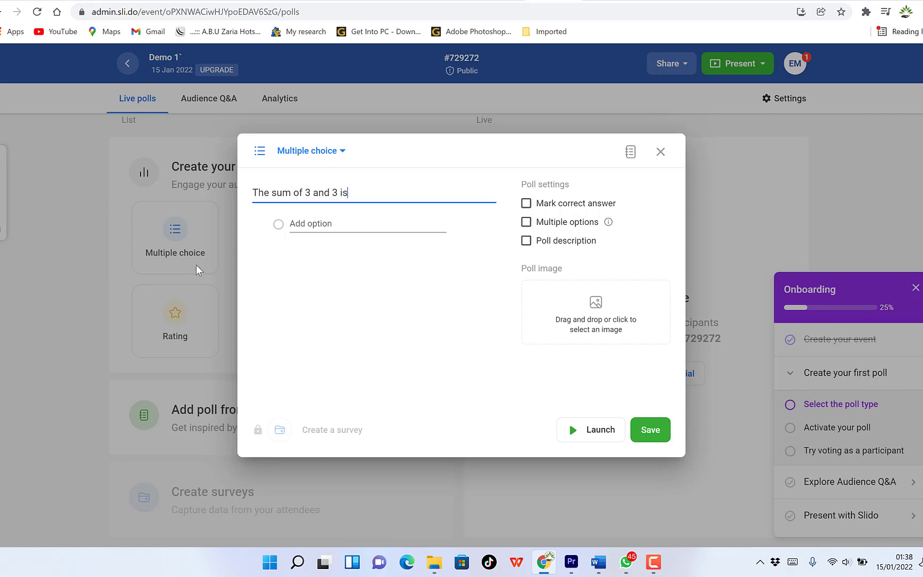
left_click(348, 224)
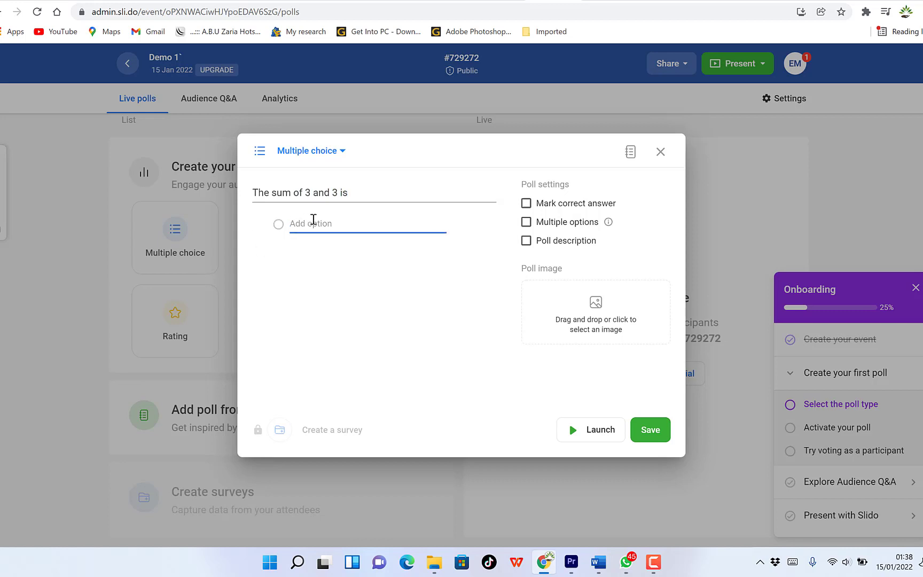
type("9")
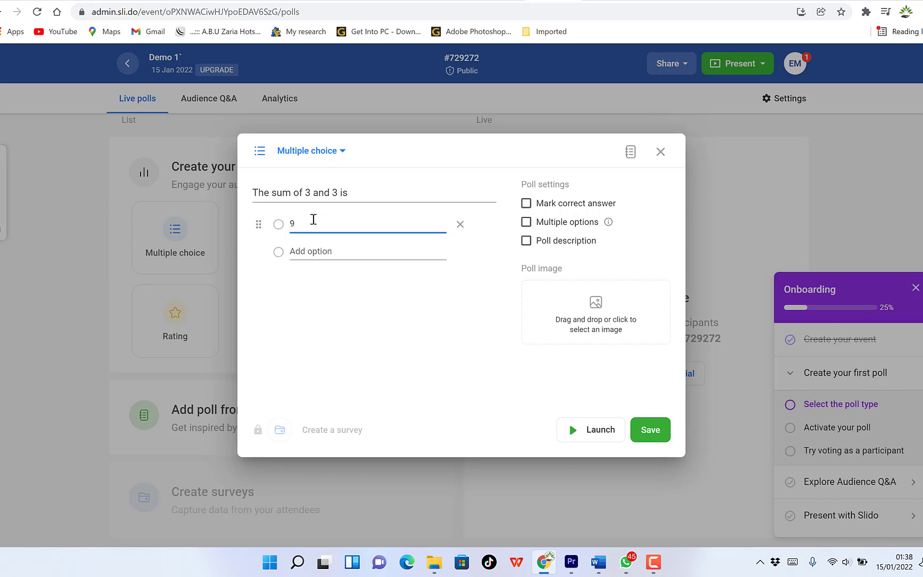
type("4")
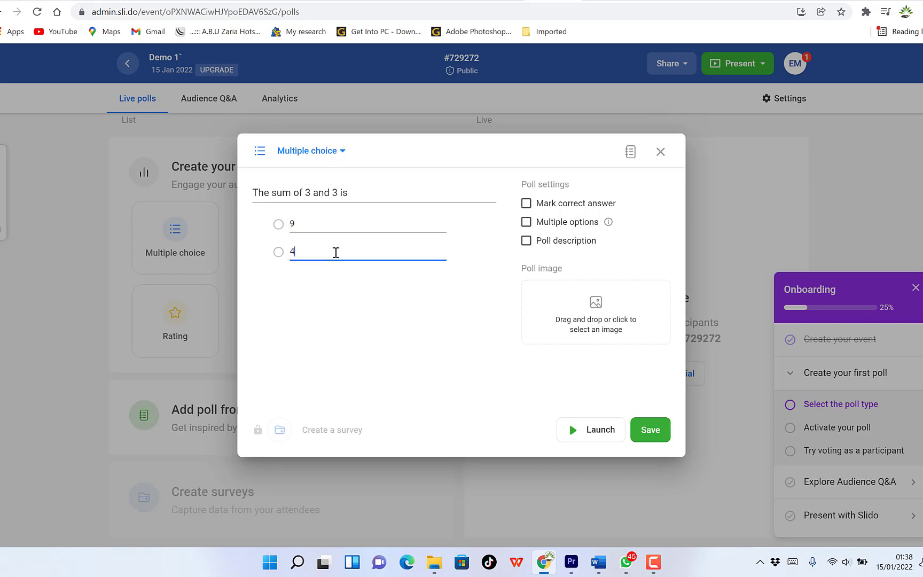
key("Enter")
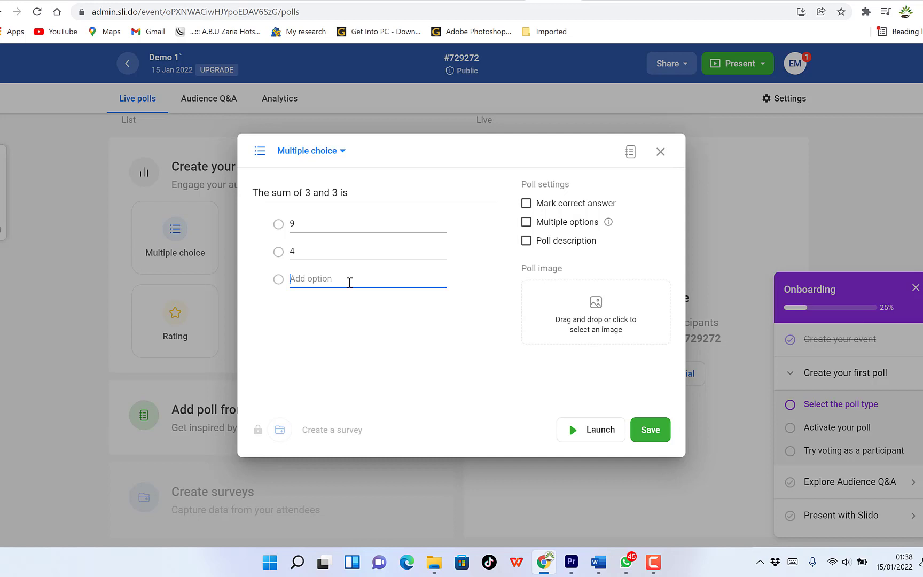
type("6")
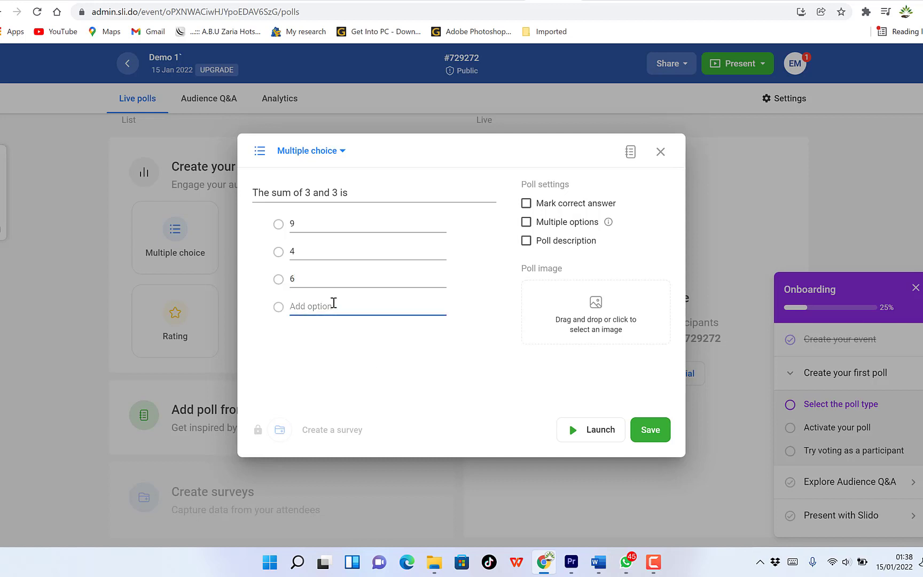
type("2")
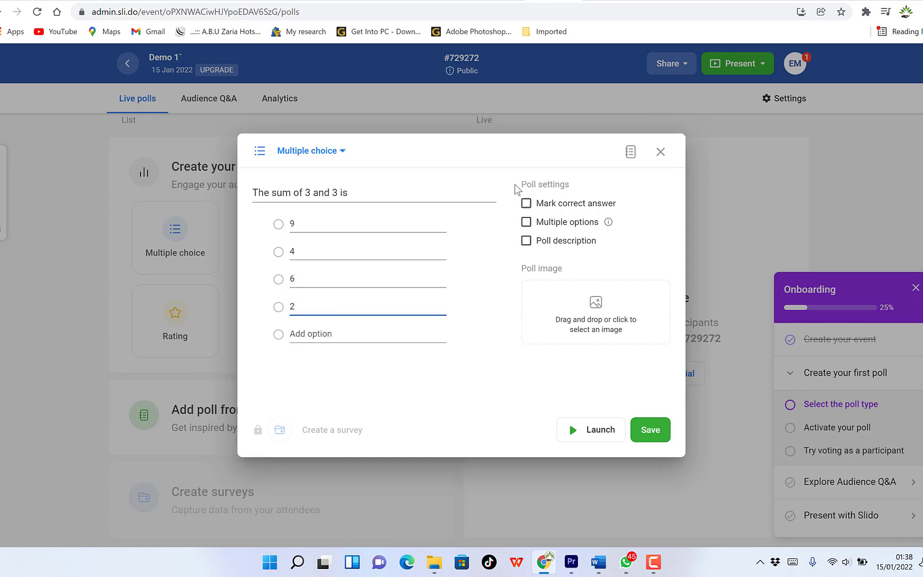
mouse_move(557, 224)
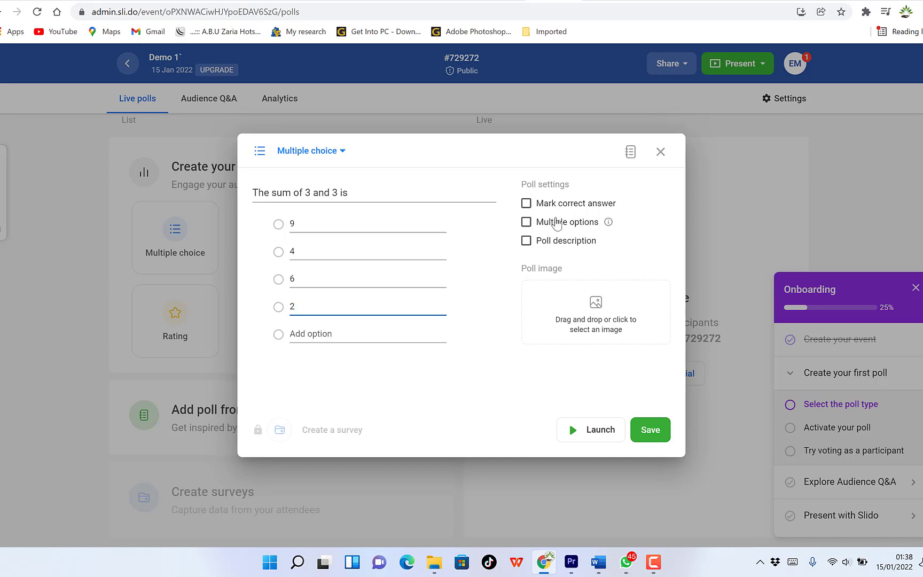
mouse_move(526, 203)
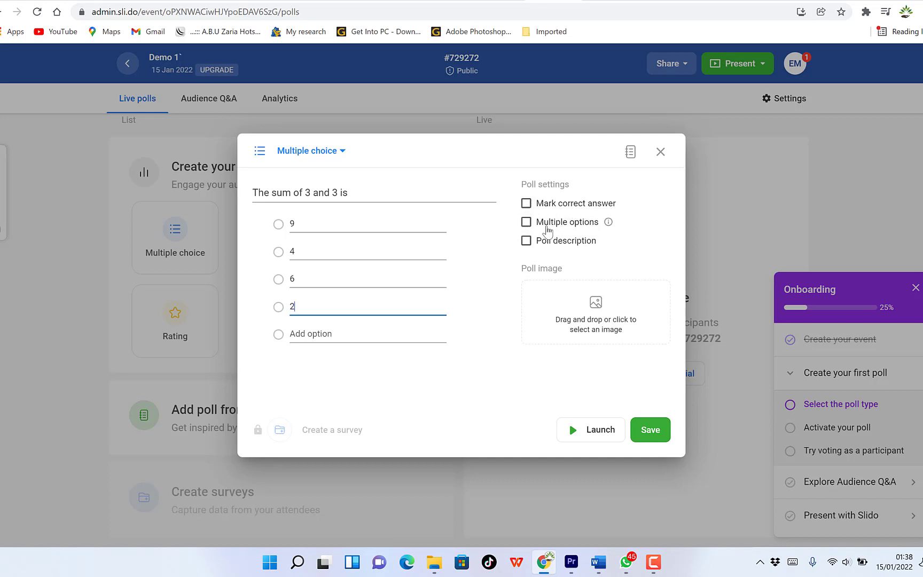
mouse_move(593, 230)
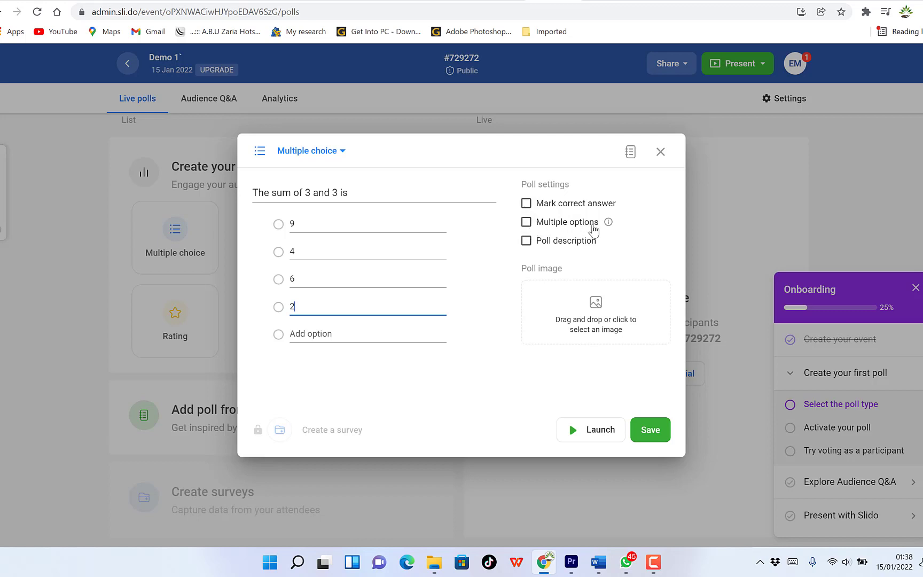
mouse_move(563, 257)
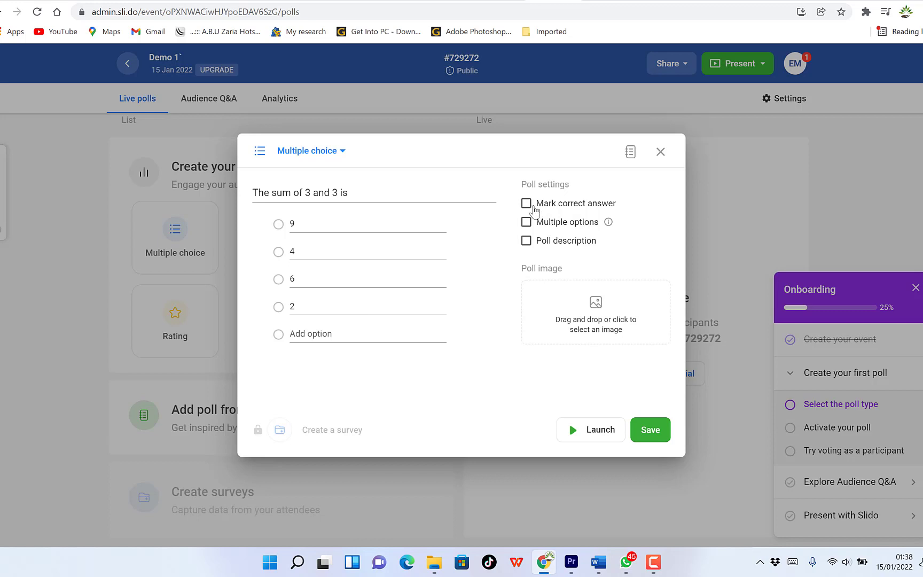
- Mark 6 as the correct answer and save the poll
left_click(527, 203)
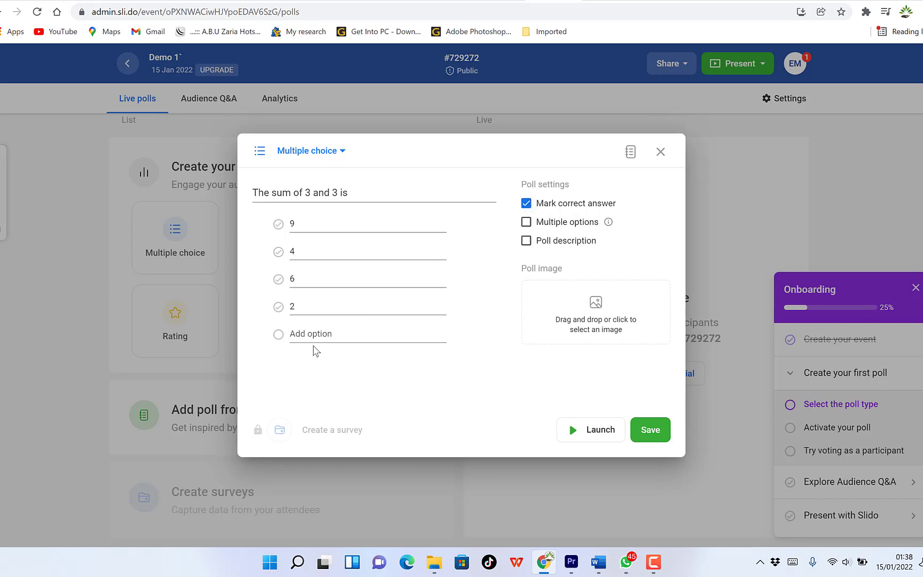
mouse_move(277, 270)
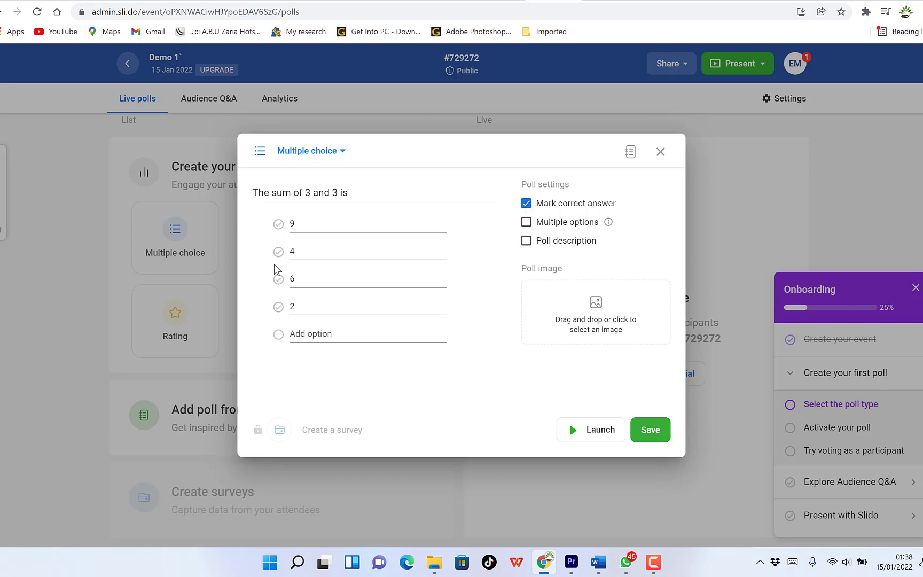
mouse_move(275, 279)
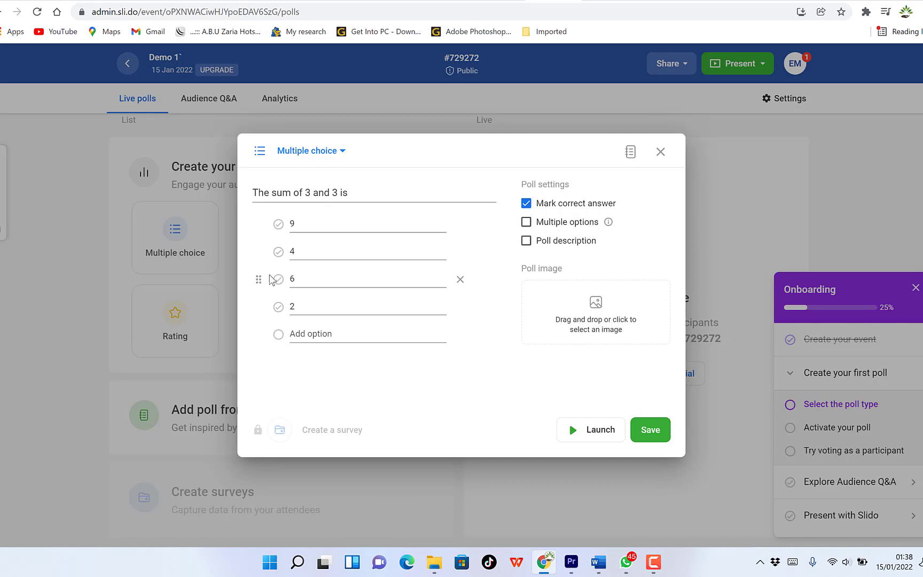
left_click(278, 280)
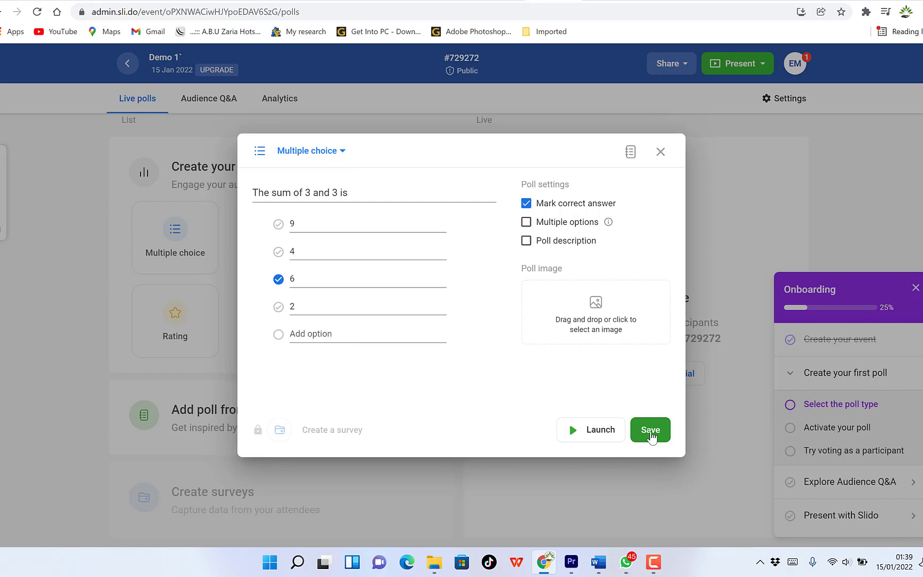
left_click(650, 429)
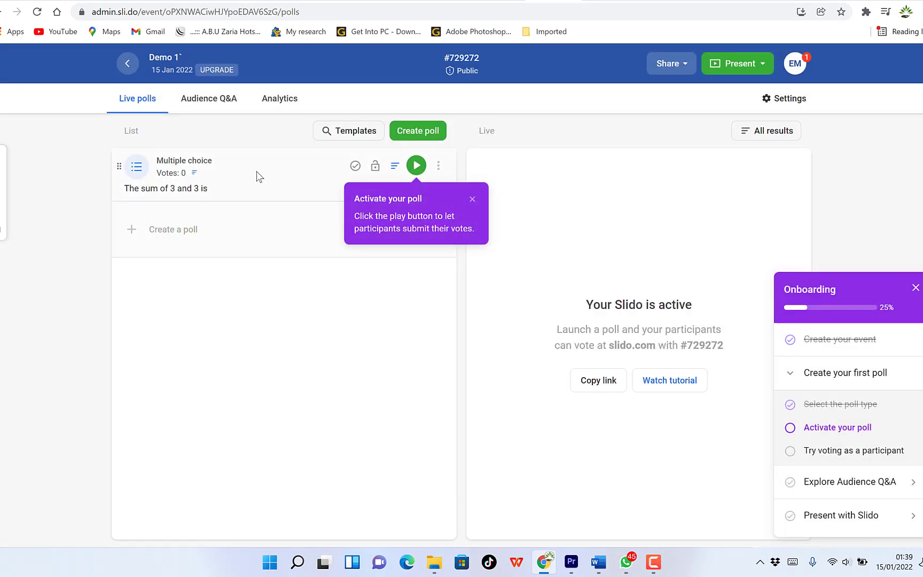
mouse_move(417, 173)
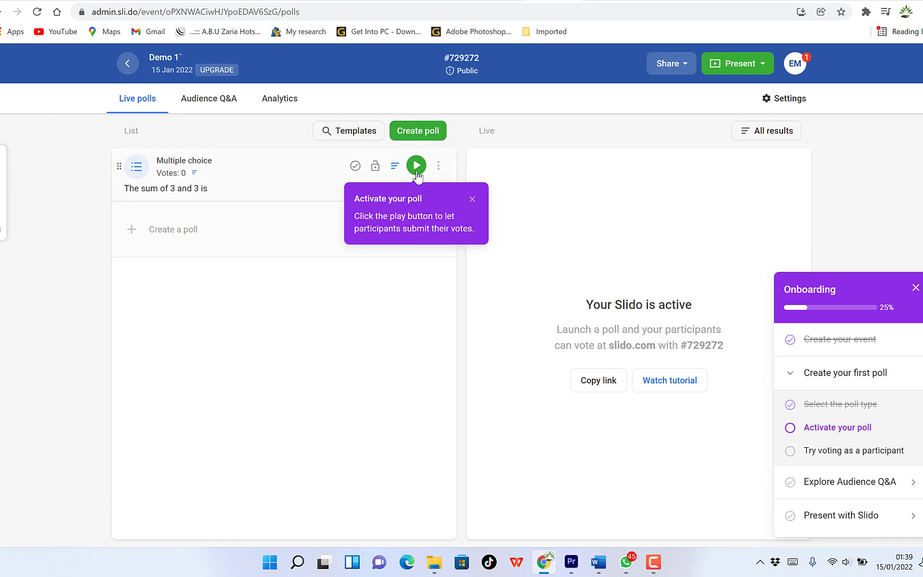
- Activate the 'The sum of 3 and 3 is' poll with its play button
left_click(416, 165)
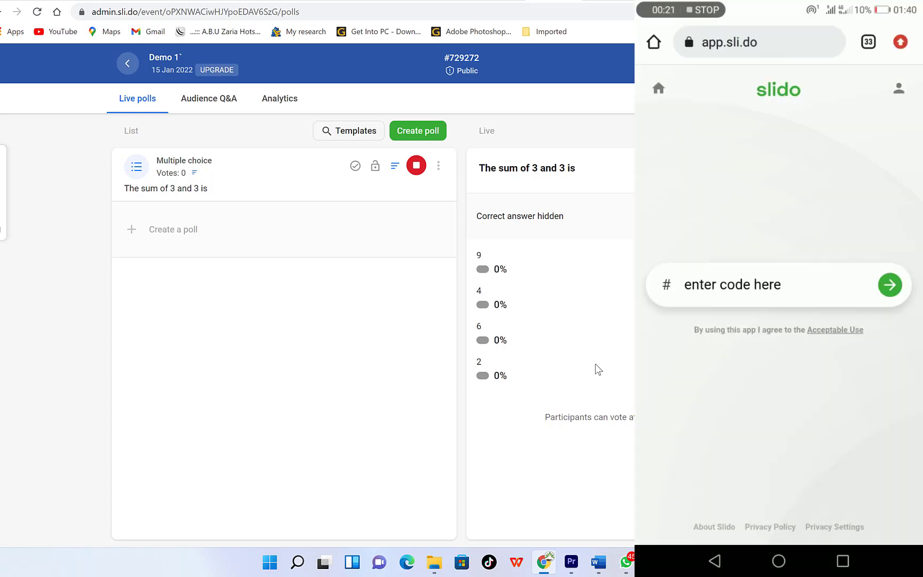
- On the phone, join event 729272 and send a vote for 6
left_click(733, 285)
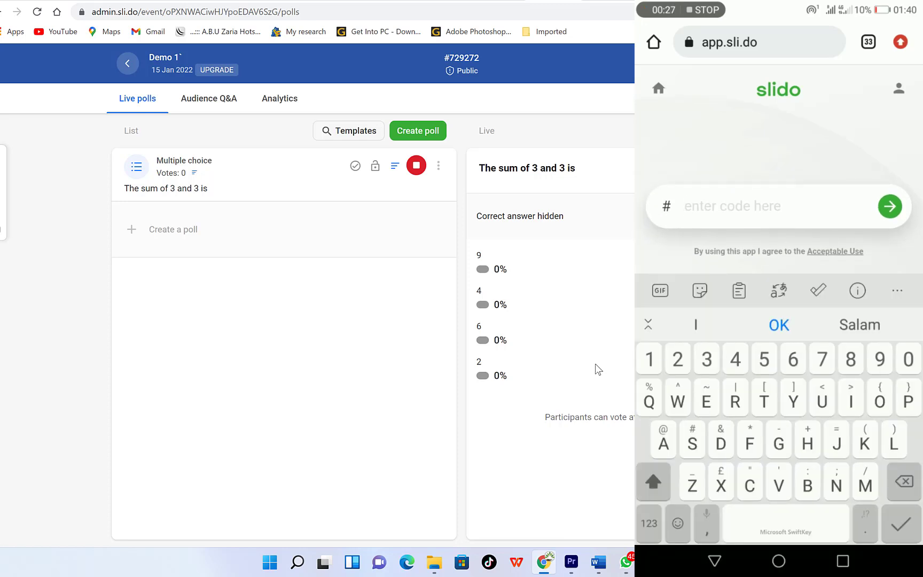
type("729272")
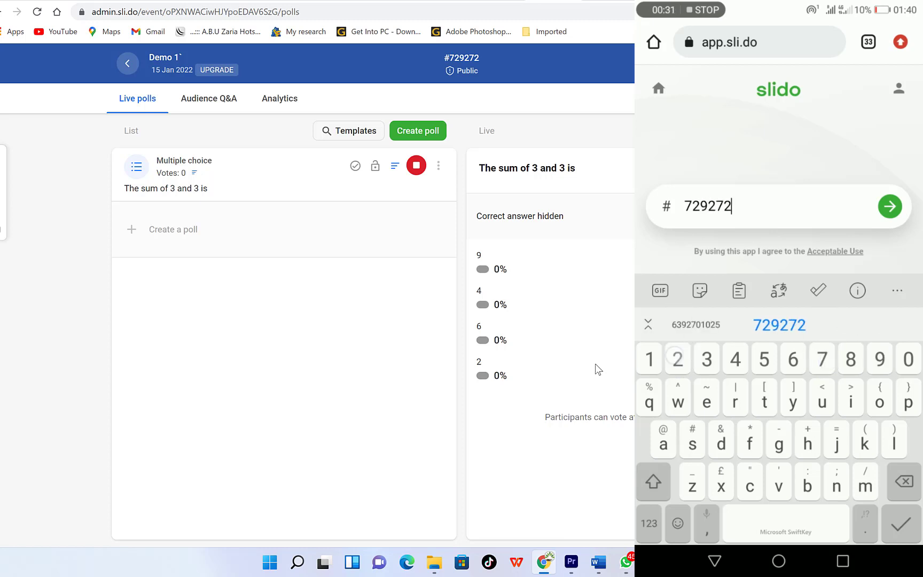
left_click(889, 206)
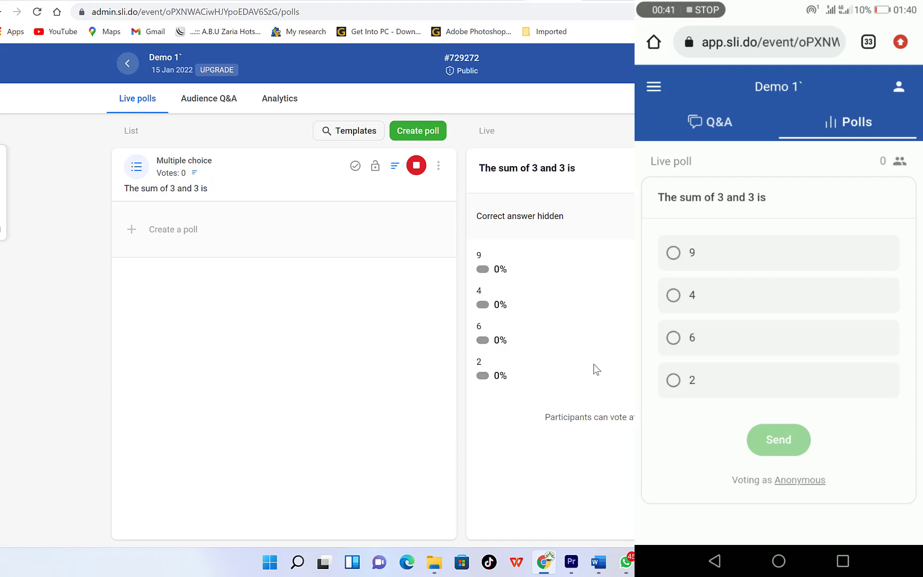
left_click(673, 338)
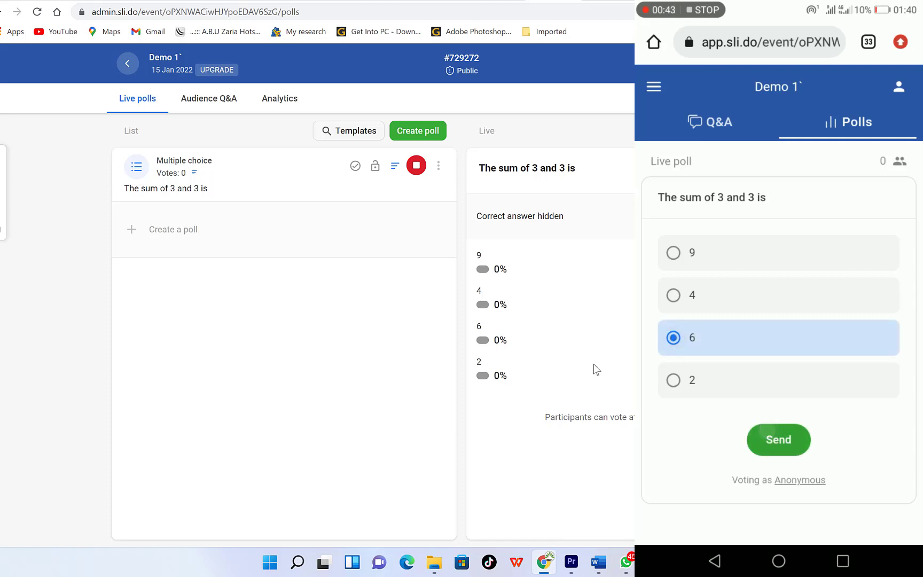
left_click(778, 440)
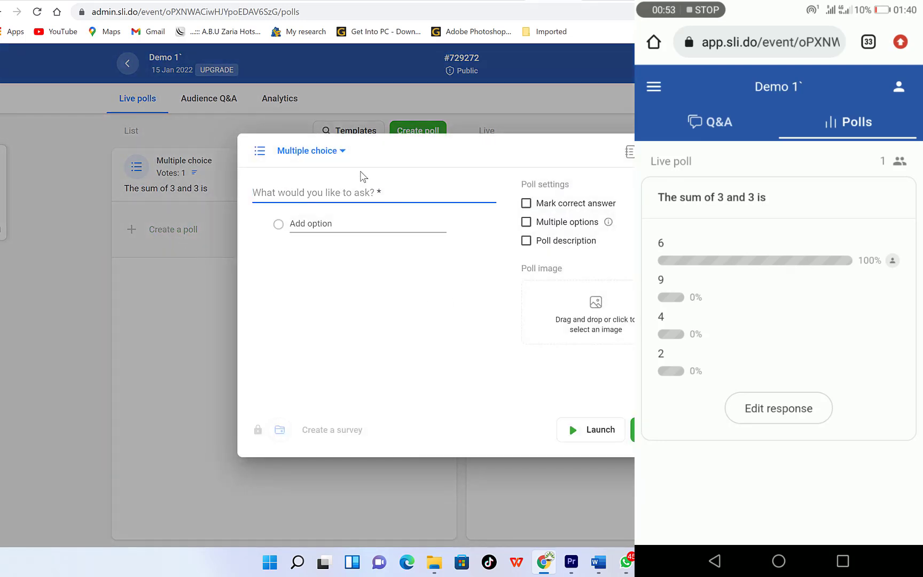
- Switch the poll type to Ranking, enter 'Arrange in accordance with importance', and enable Randomize options
type("Next lev")
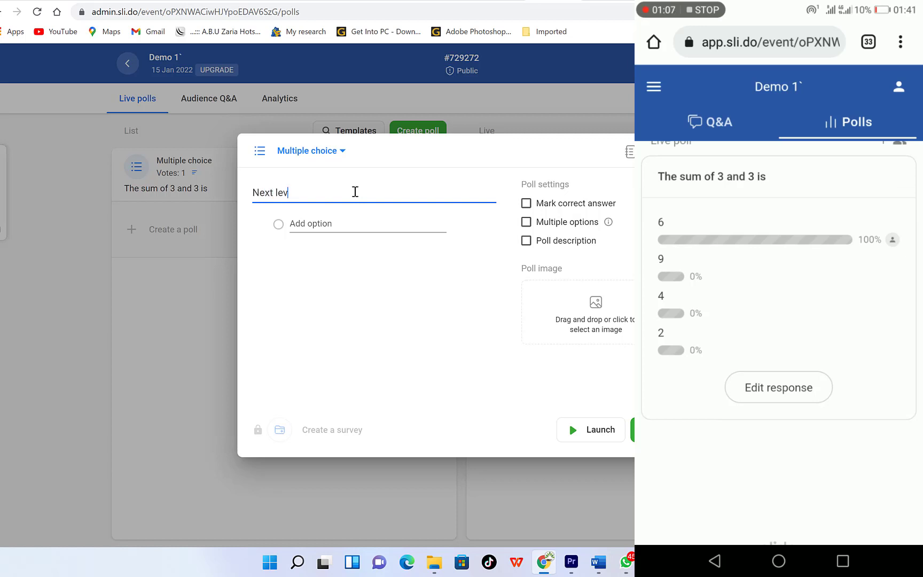
type("el")
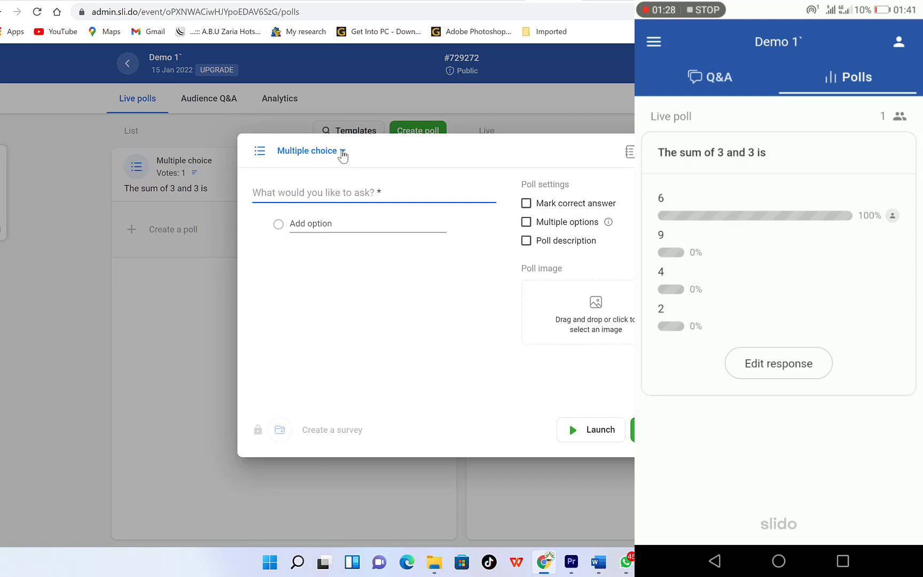
left_click(306, 151)
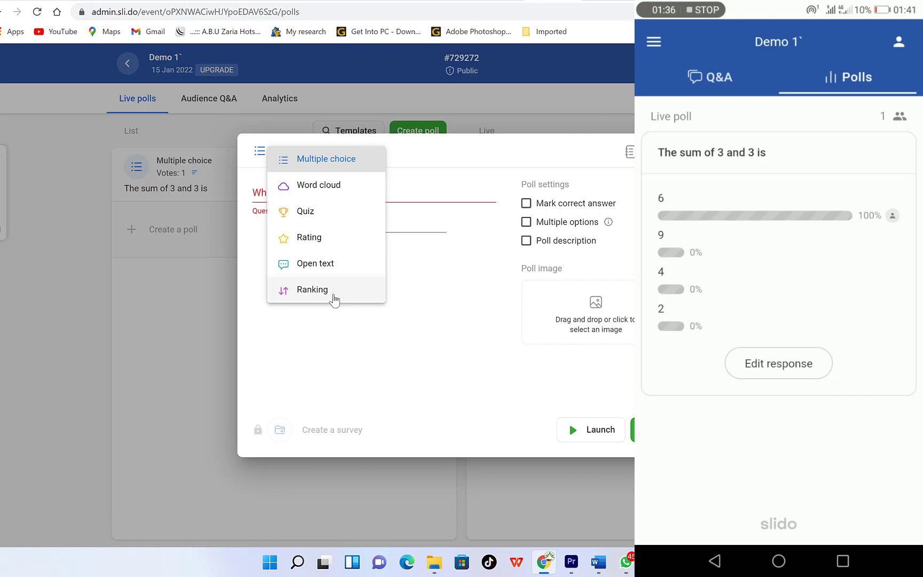
left_click(312, 290)
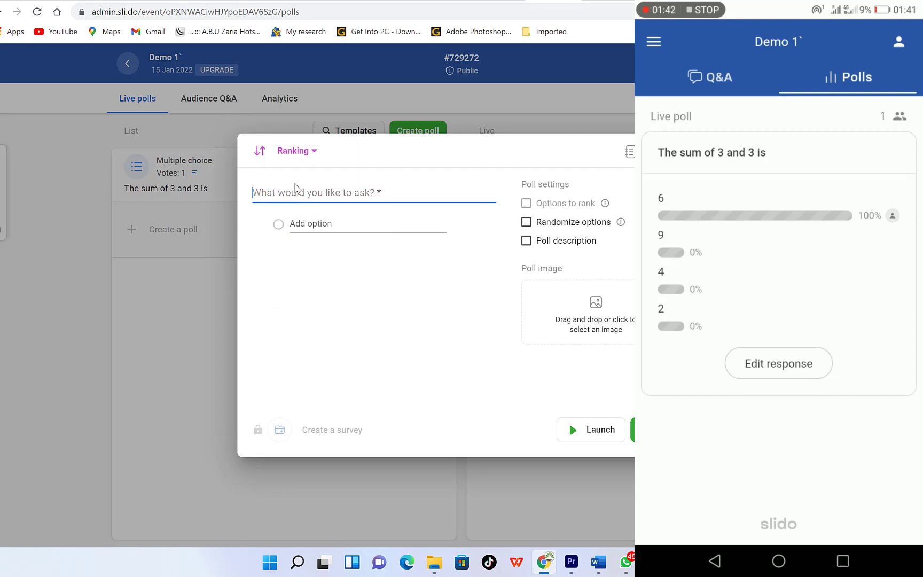
type("Arrange")
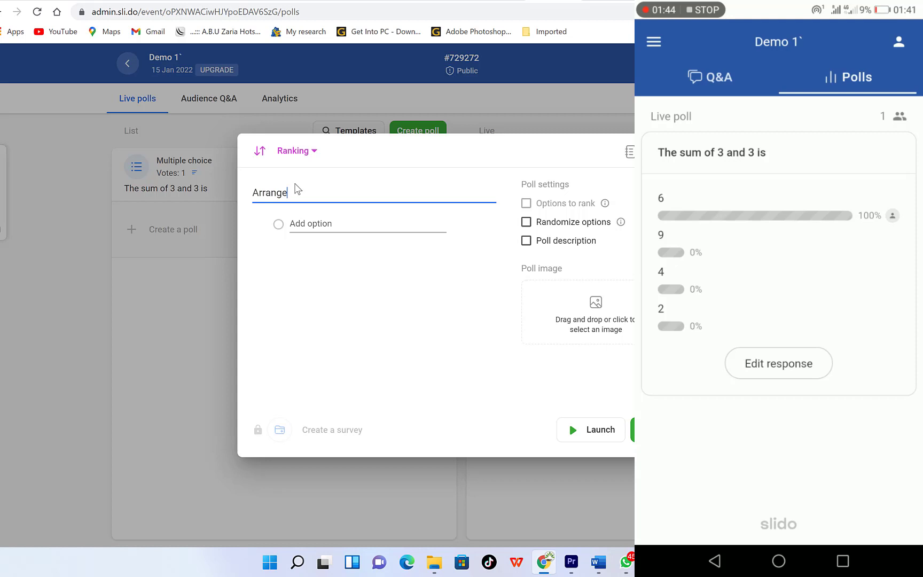
type("in accordance with impo")
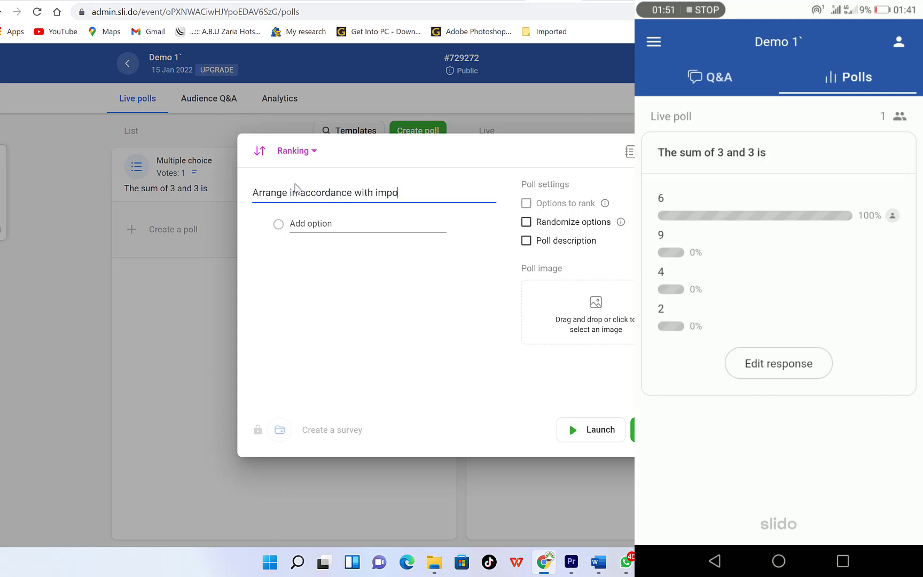
type("rance")
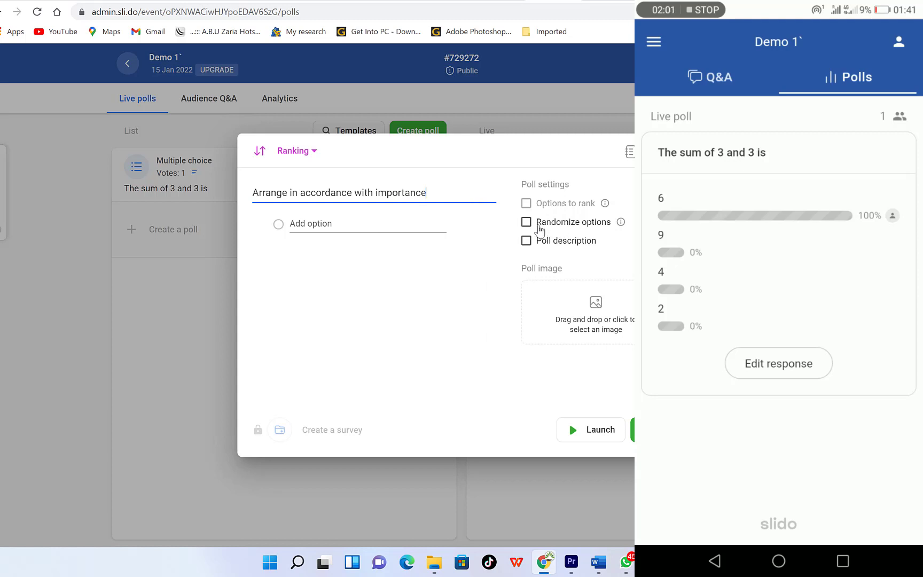
left_click(526, 221)
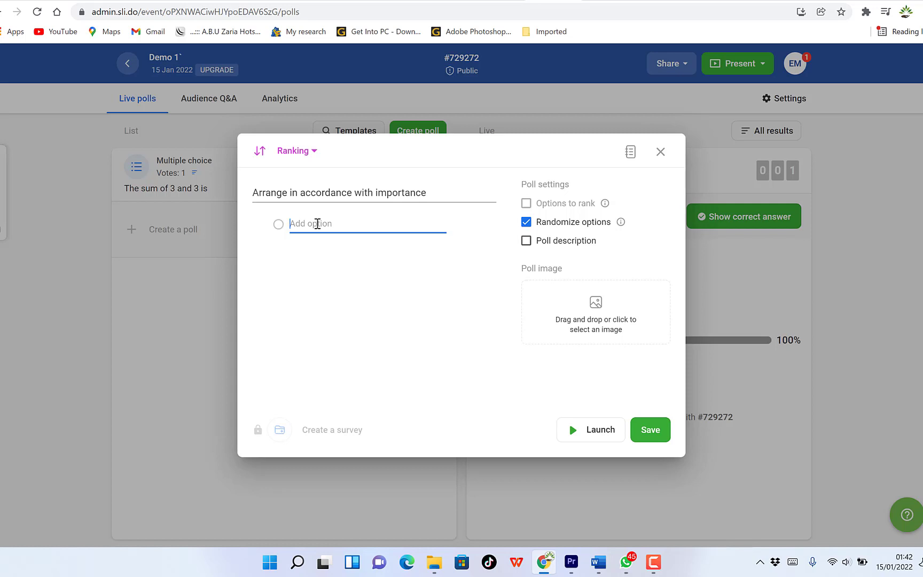
- Finish the option text, keep 3 to rank with randomized order, and save the ranking poll
type("audience connection")
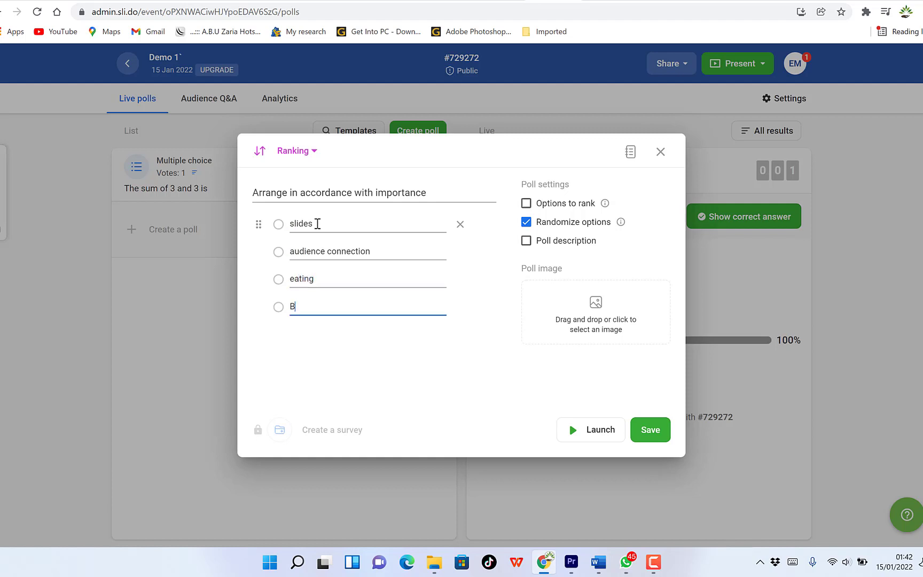
type("athing soap")
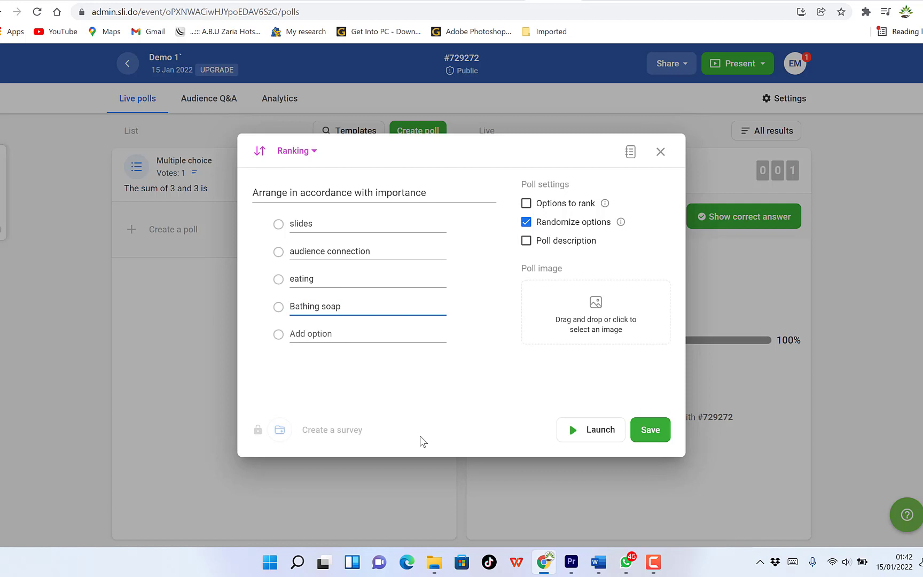
mouse_move(621, 221)
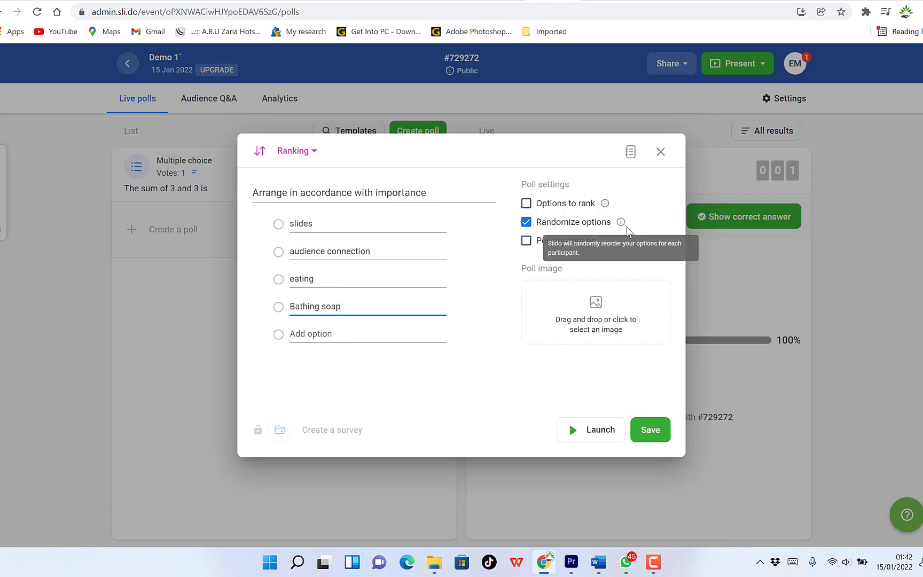
left_click(525, 203)
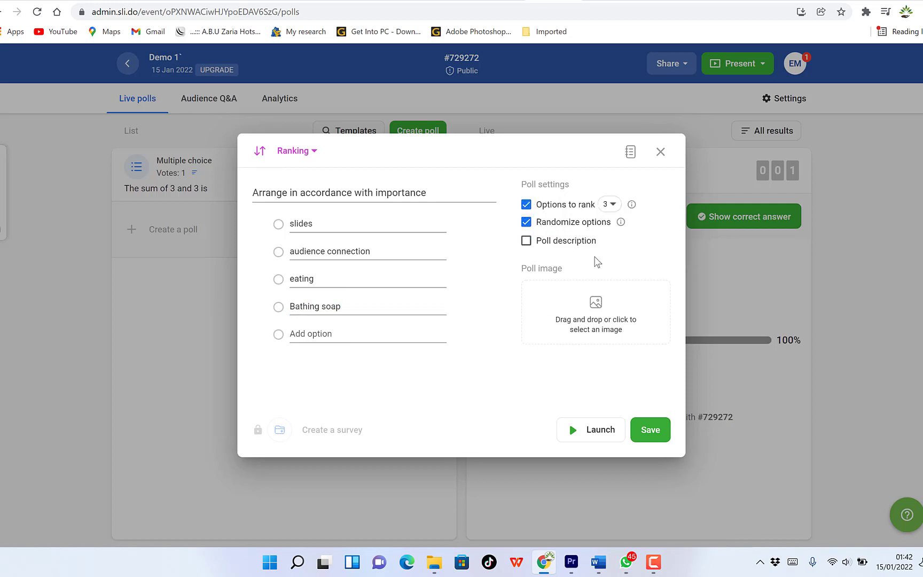
mouse_move(527, 299)
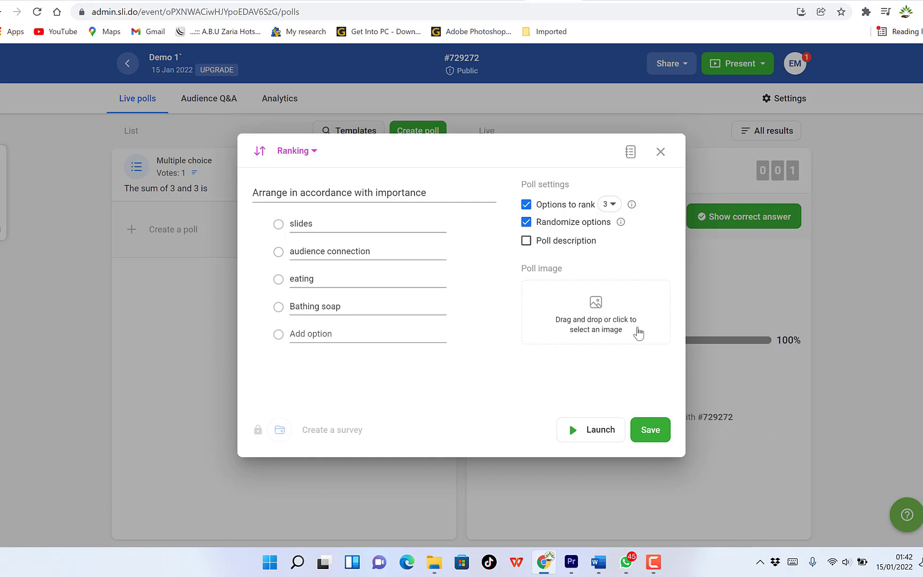
left_click(651, 430)
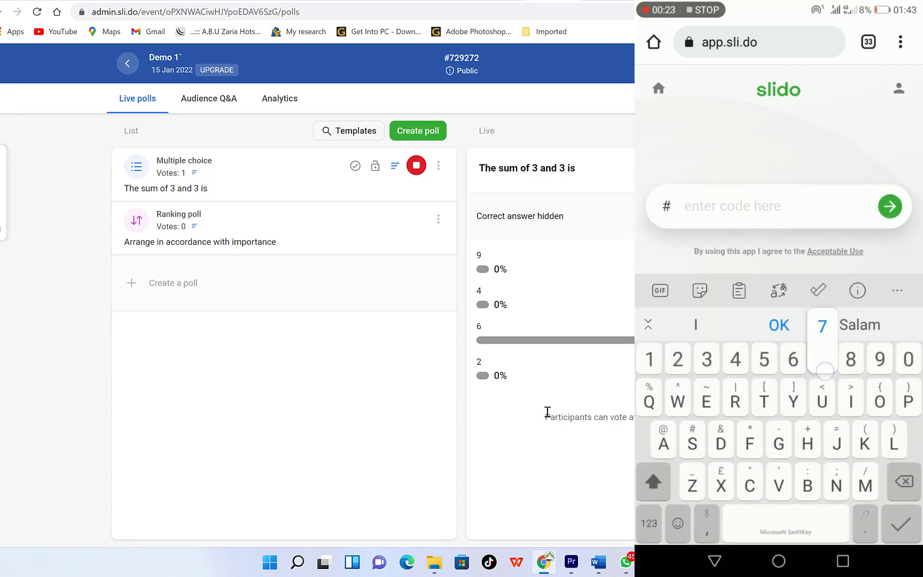
- Rejoin Demo 1 on the phone with code 729272, then switch the admin to Audience Q&A
type("w")
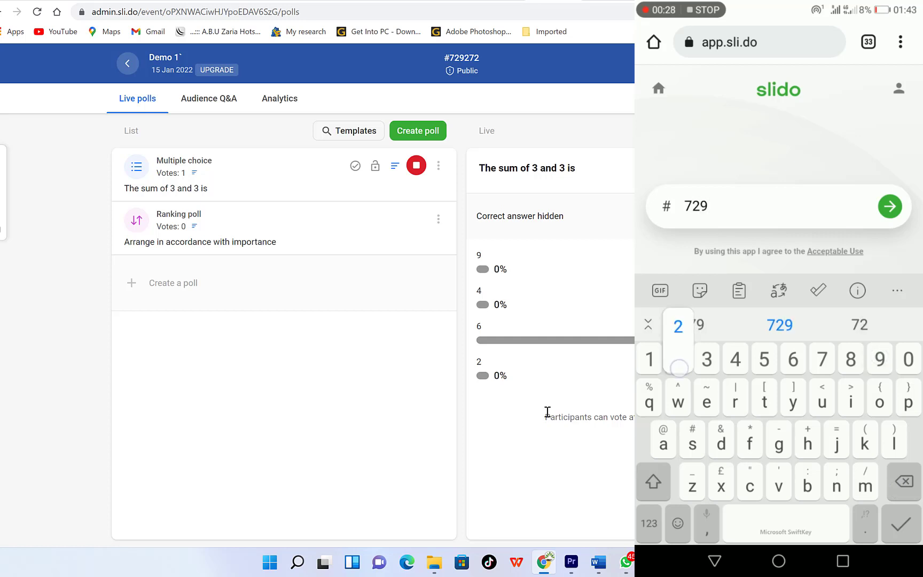
type("272")
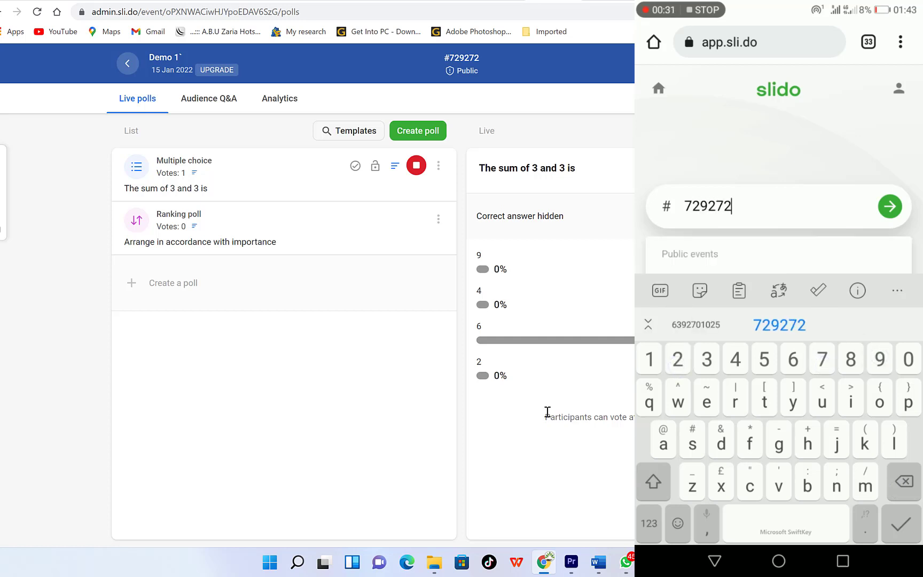
left_click(888, 205)
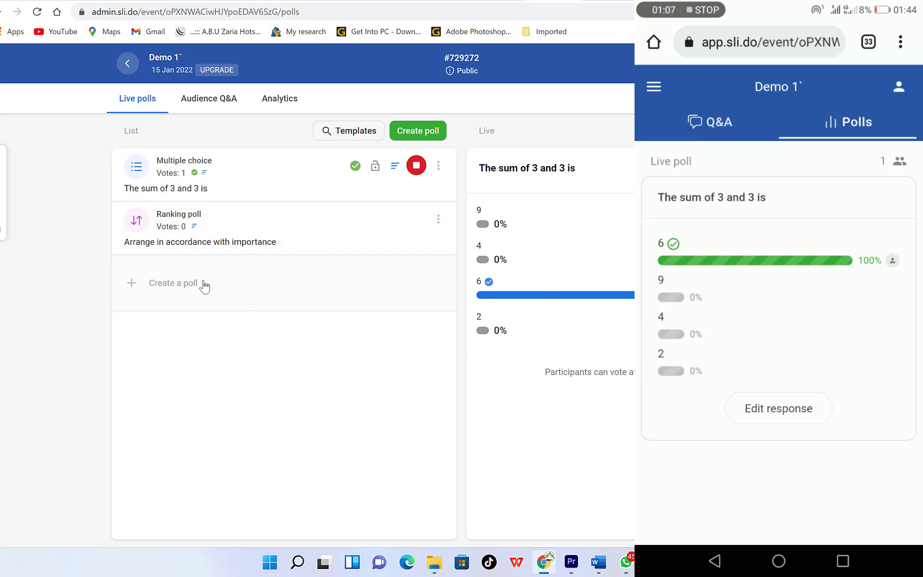
left_click(208, 98)
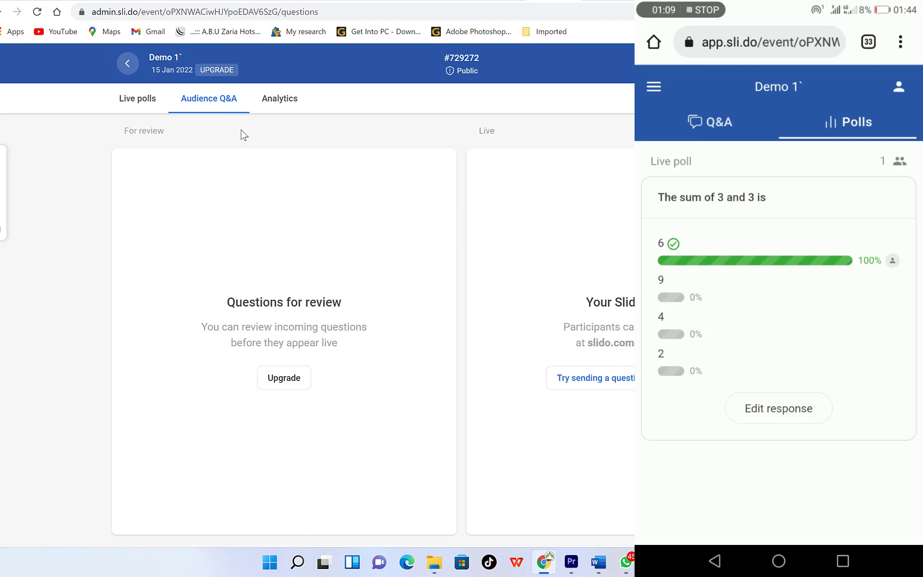
- Show the Analytics event overview with 1 active participant, 0 questions and 1 poll vote
left_click(279, 98)
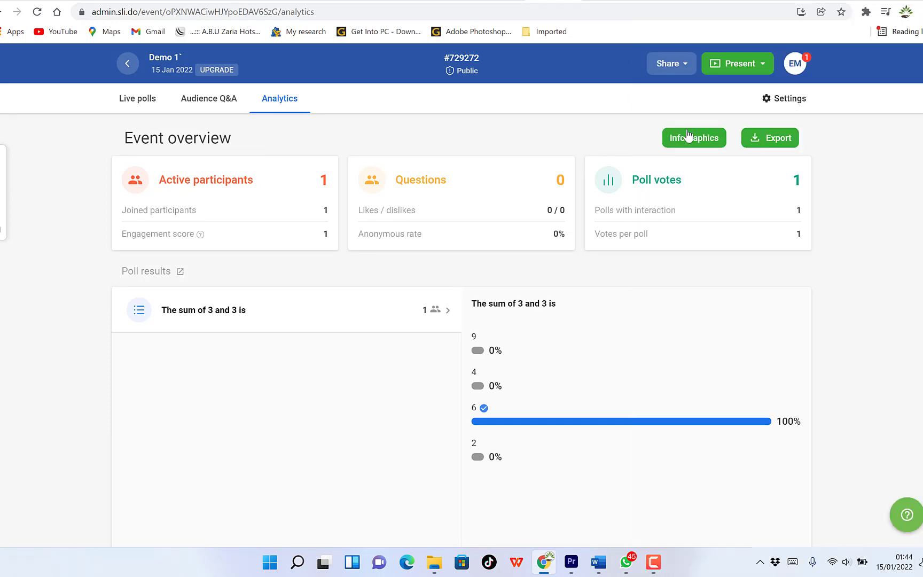
left_click(738, 64)
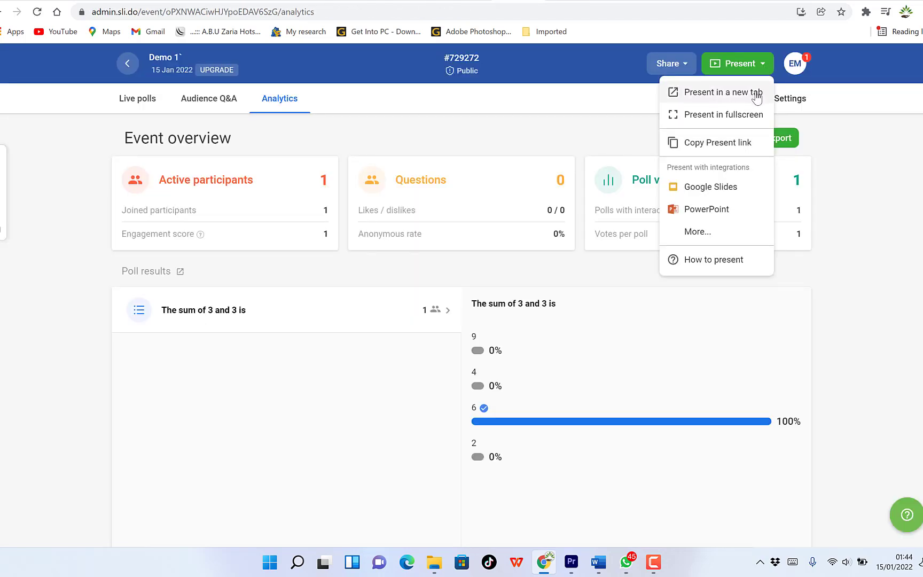
mouse_move(739, 119)
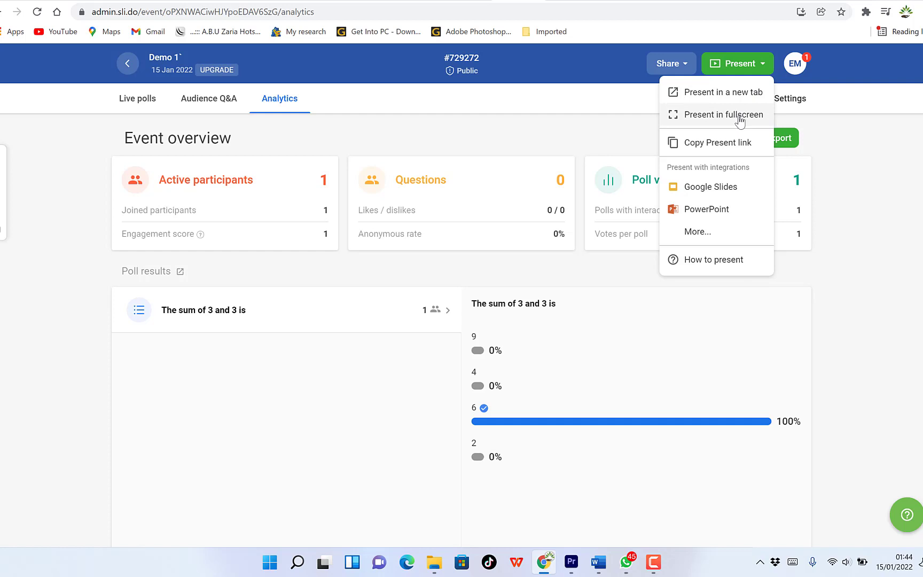
mouse_move(745, 148)
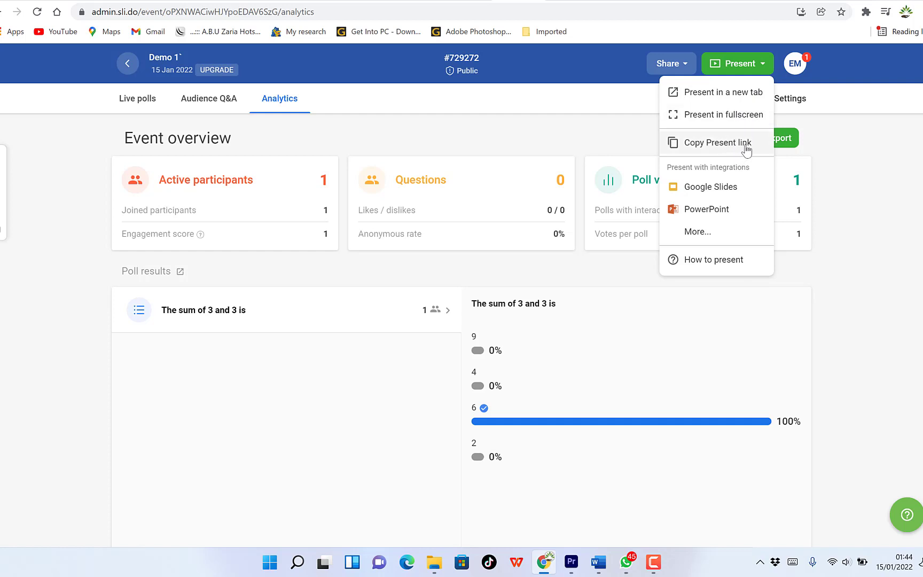
mouse_move(734, 186)
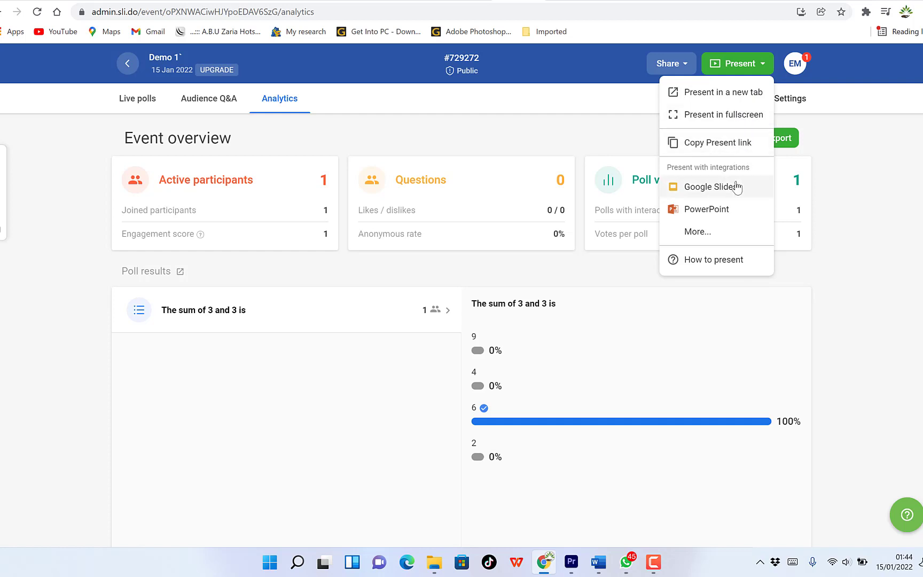
mouse_move(725, 235)
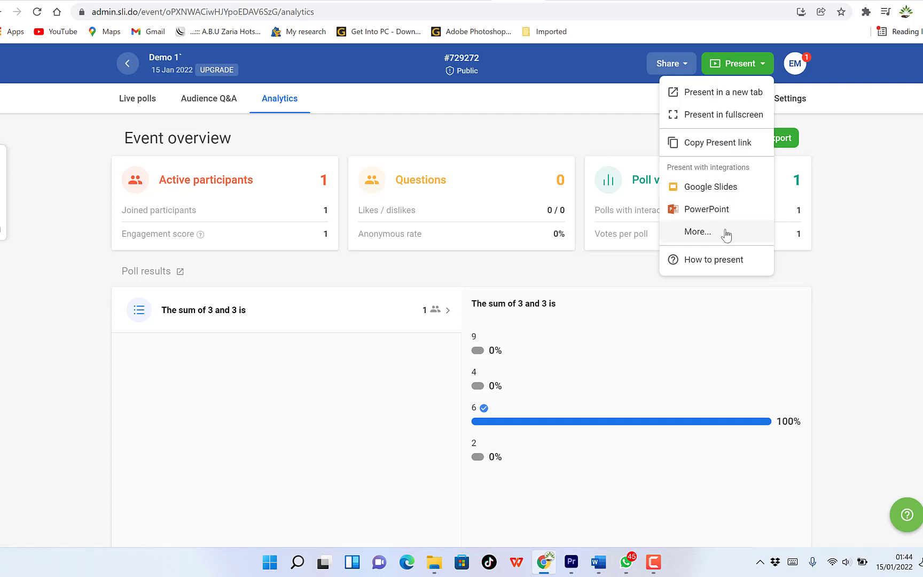
mouse_move(731, 198)
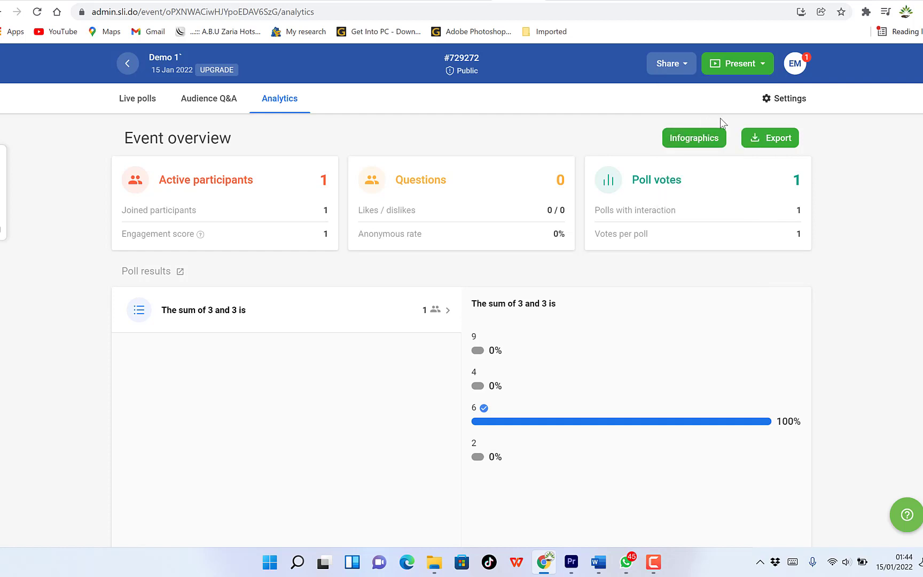
mouse_move(467, 96)
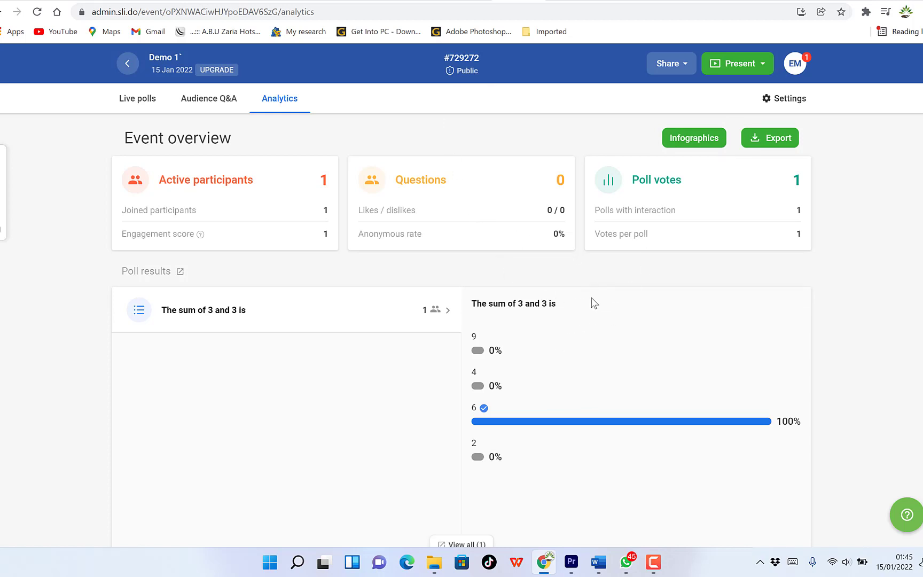
mouse_move(437, 238)
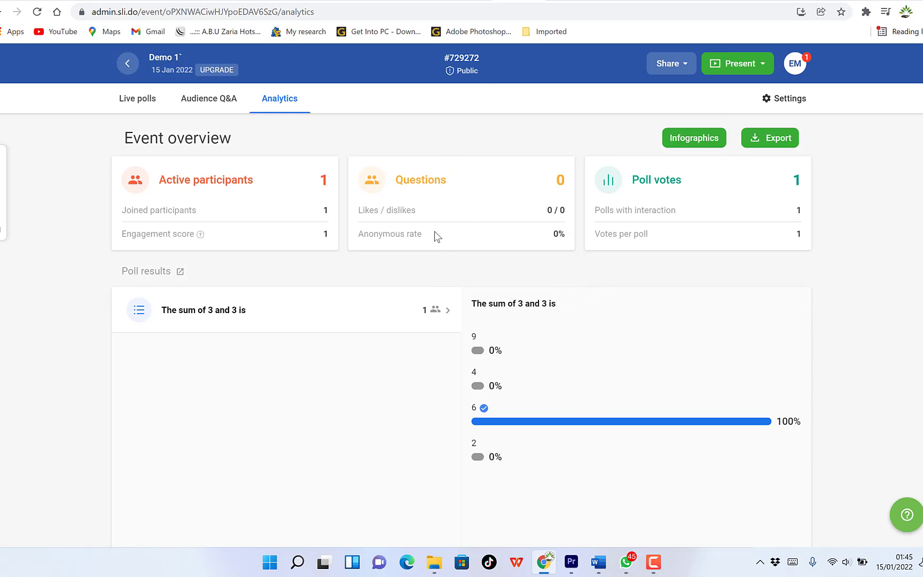
mouse_move(688, 137)
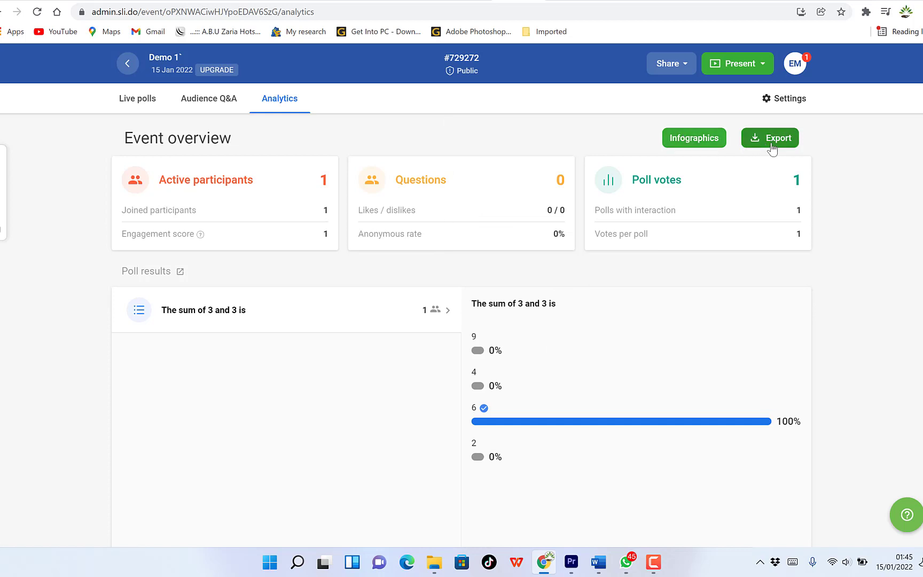
mouse_move(623, 233)
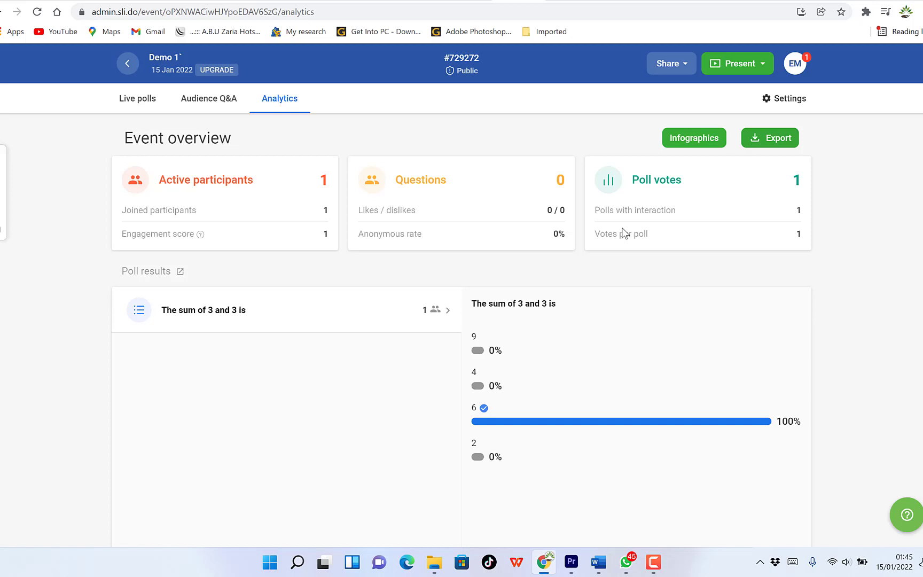
mouse_move(57, 196)
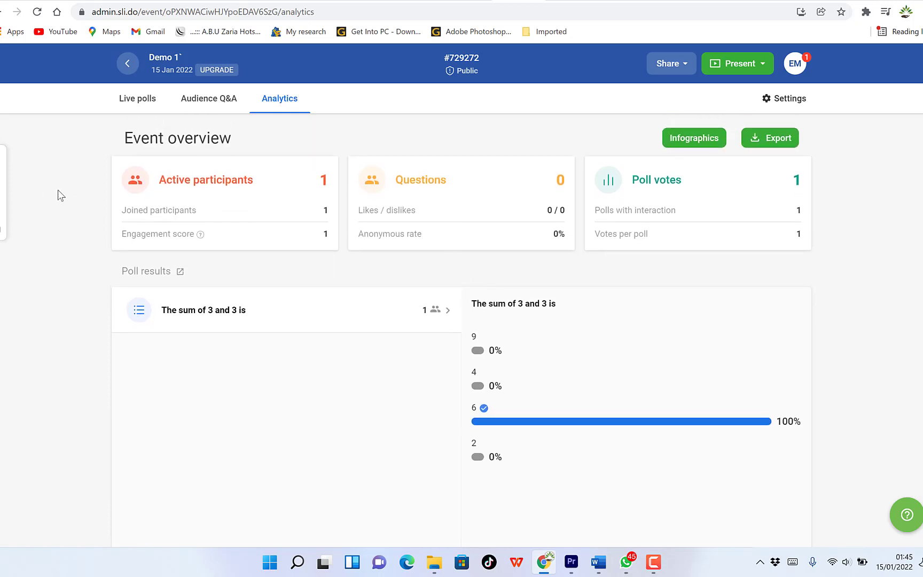
left_click(137, 98)
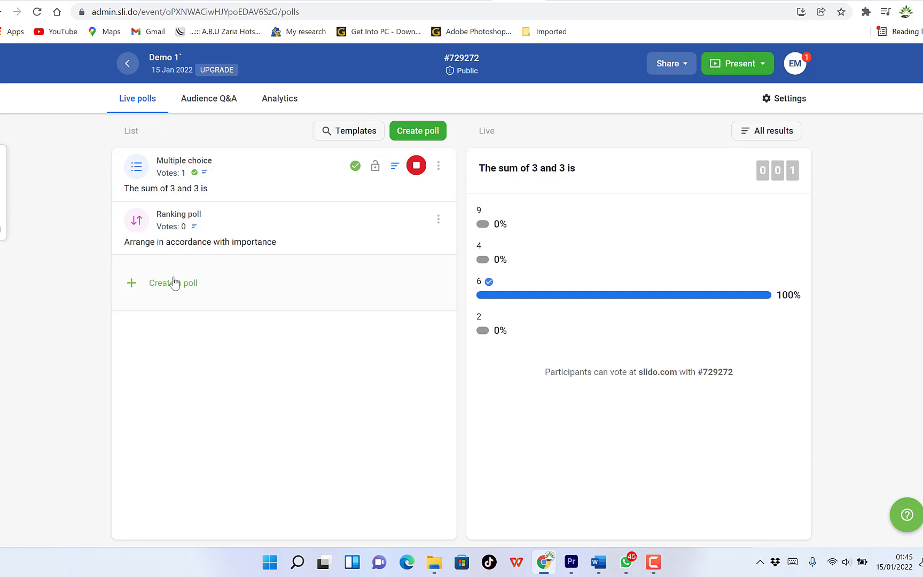
mouse_move(313, 293)
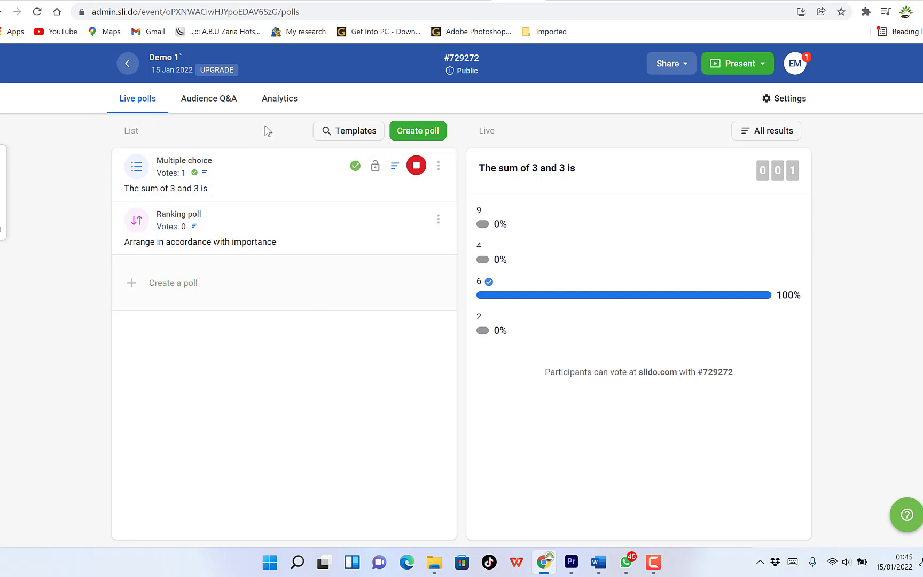
mouse_move(255, 157)
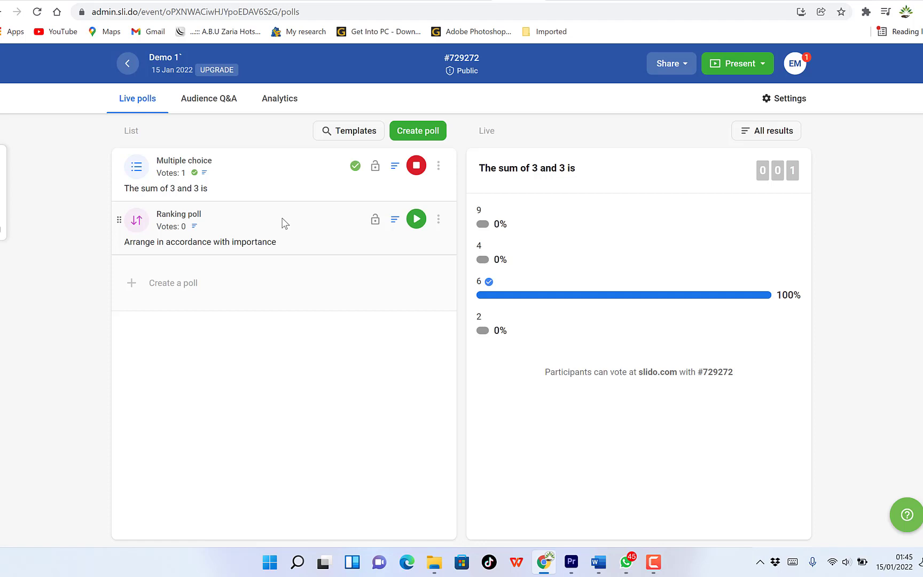
mouse_move(300, 218)
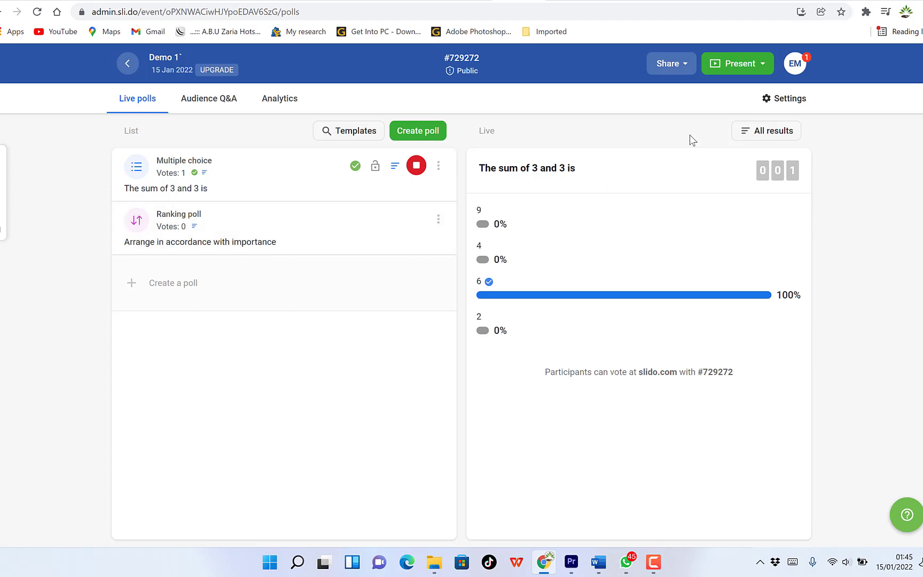
left_click(763, 63)
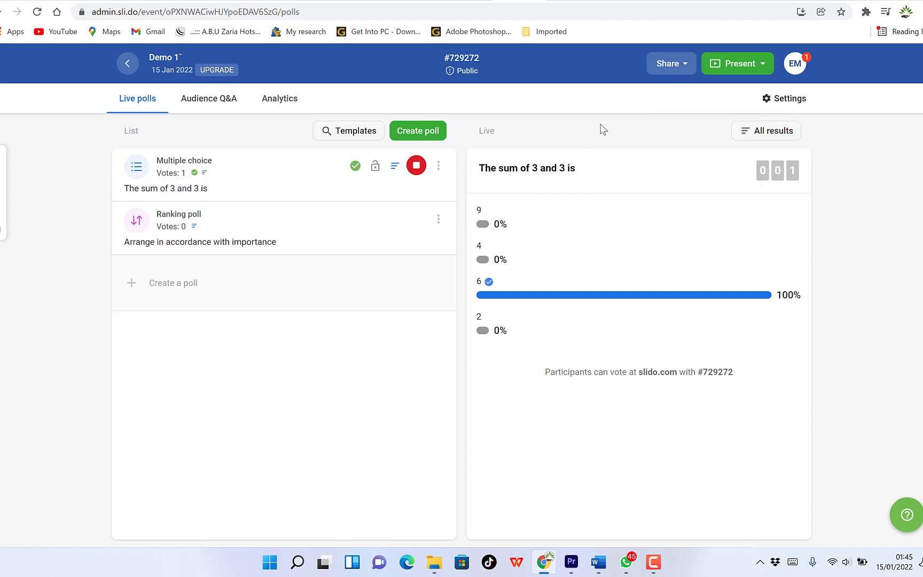
left_click(671, 63)
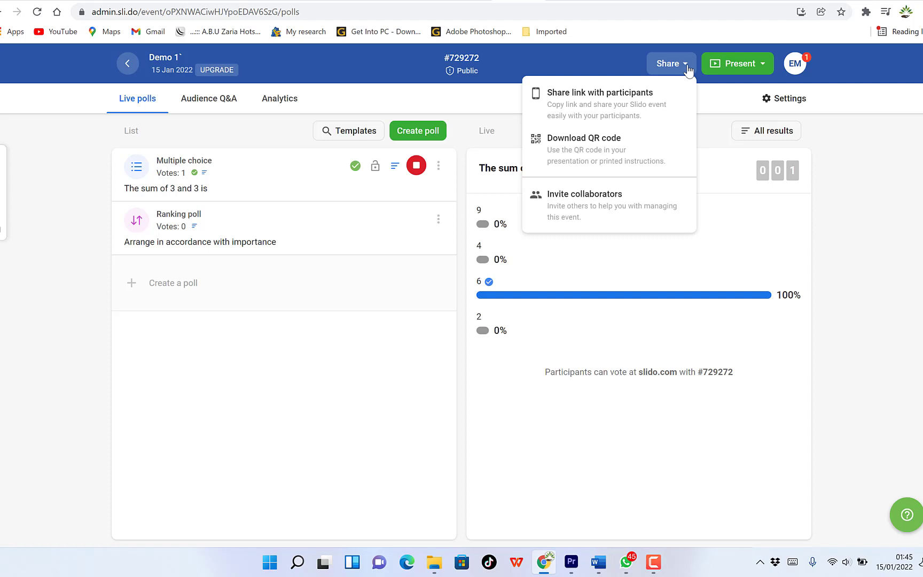
mouse_move(619, 102)
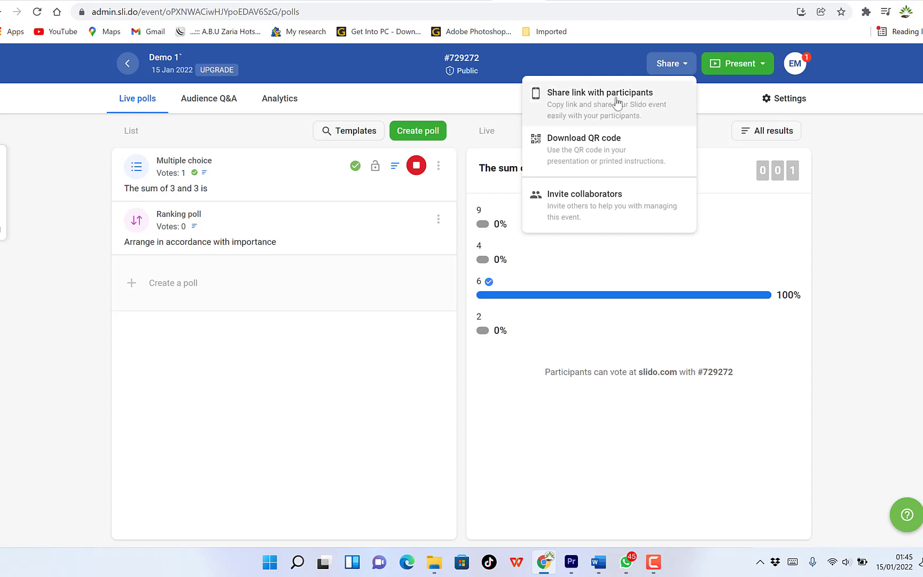
mouse_move(592, 148)
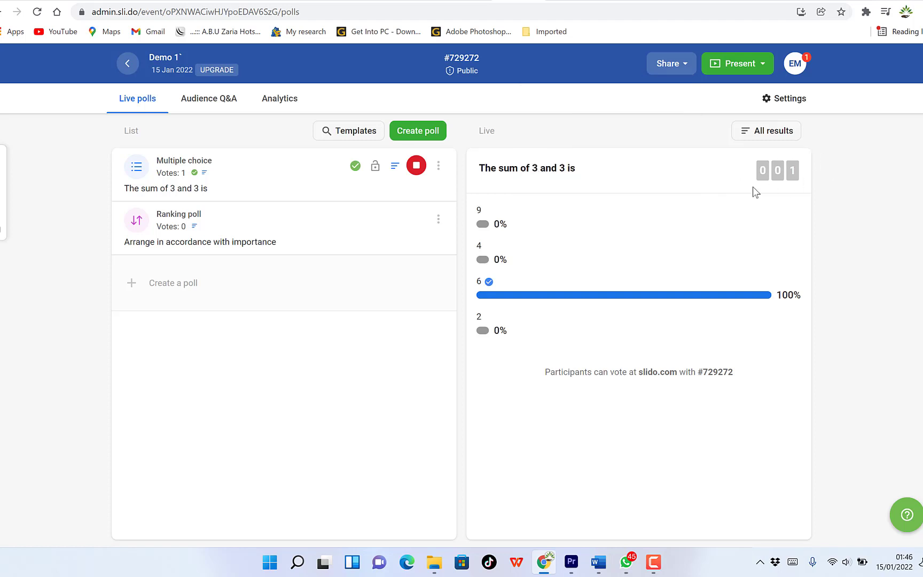
mouse_move(665, 170)
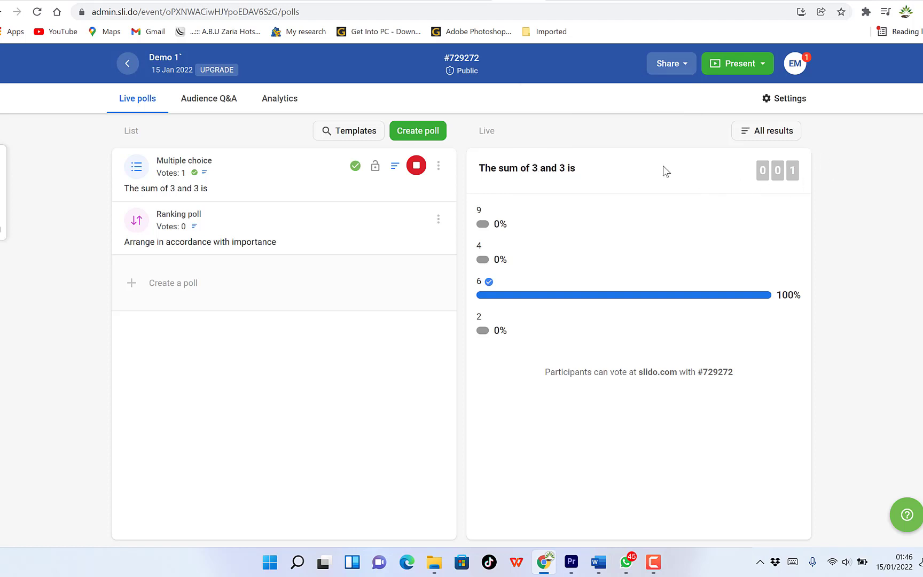